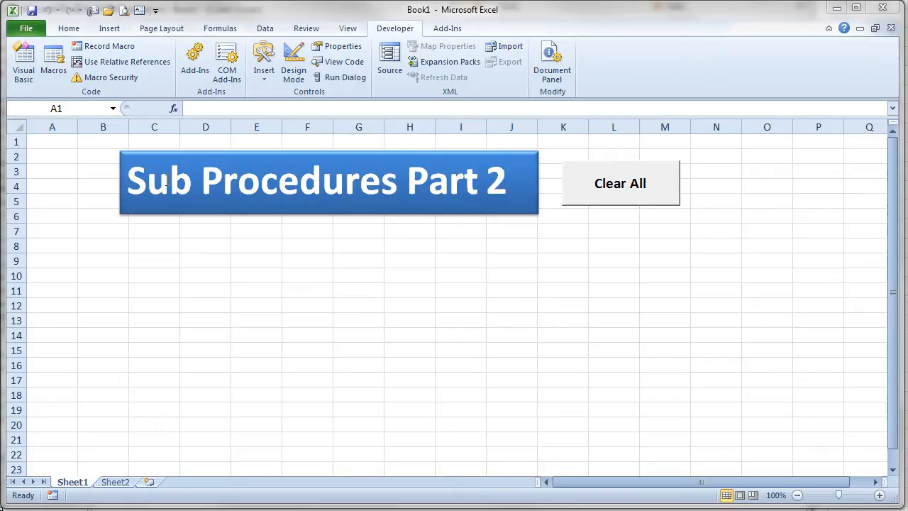
pyautogui.moveTo(111, 191)
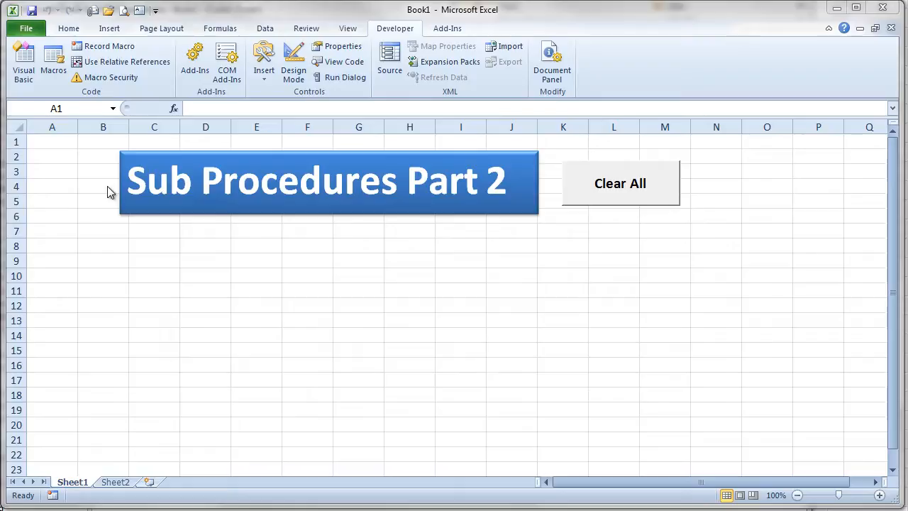
pyautogui.moveTo(29, 78)
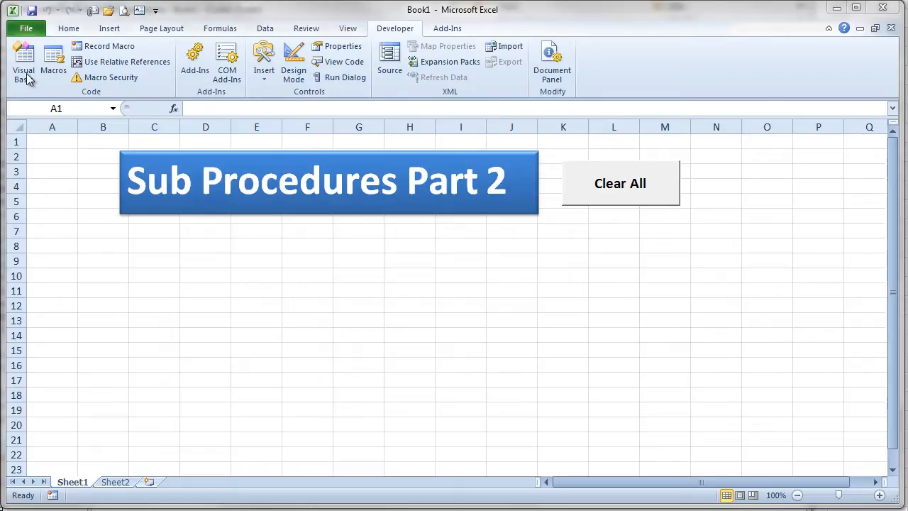
pyautogui.moveTo(28, 59)
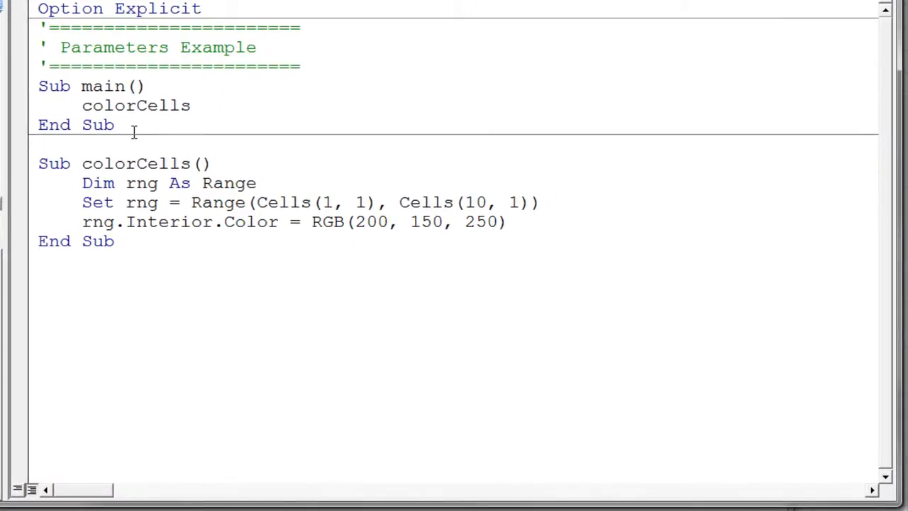
pyautogui.moveTo(126, 105)
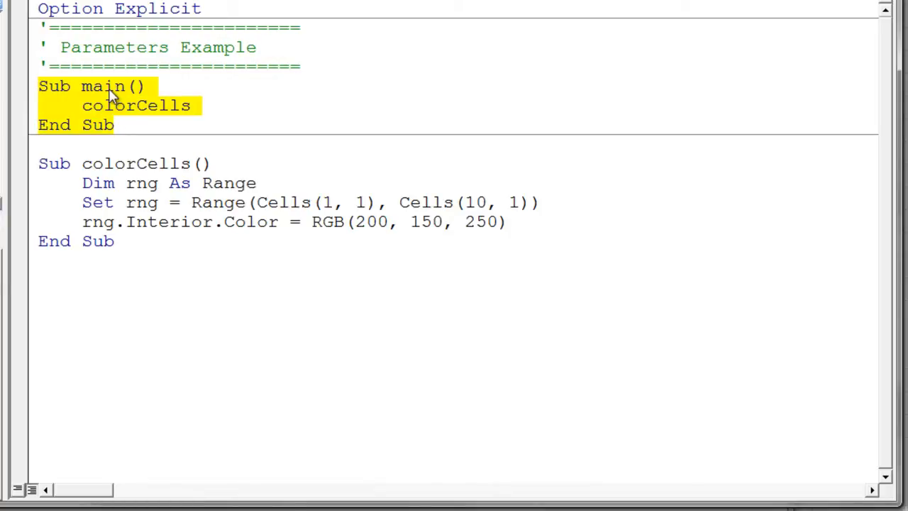
pyautogui.doubleClick(102, 87)
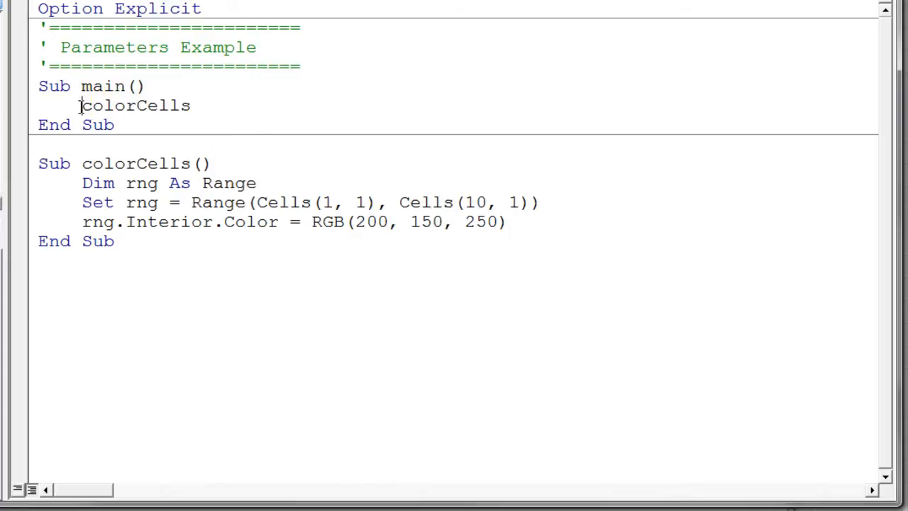
pyautogui.doubleClick(135, 105)
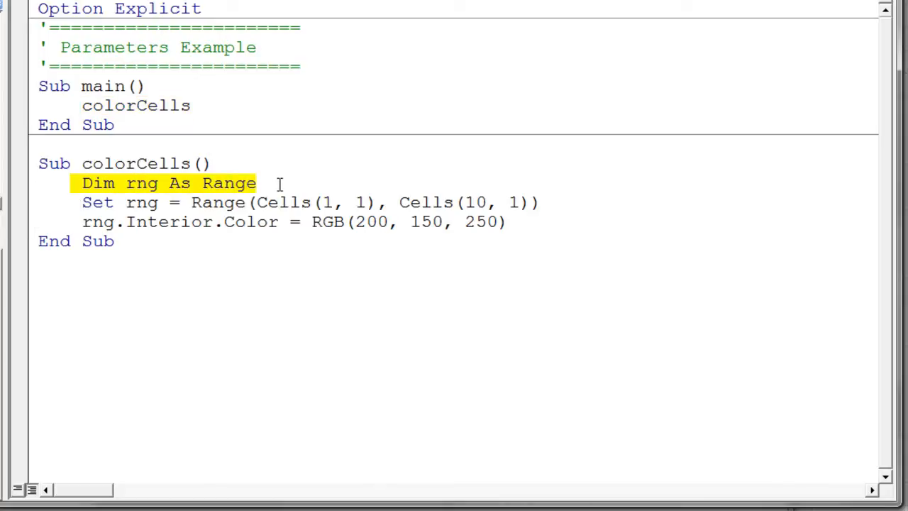
pyautogui.moveTo(155, 207)
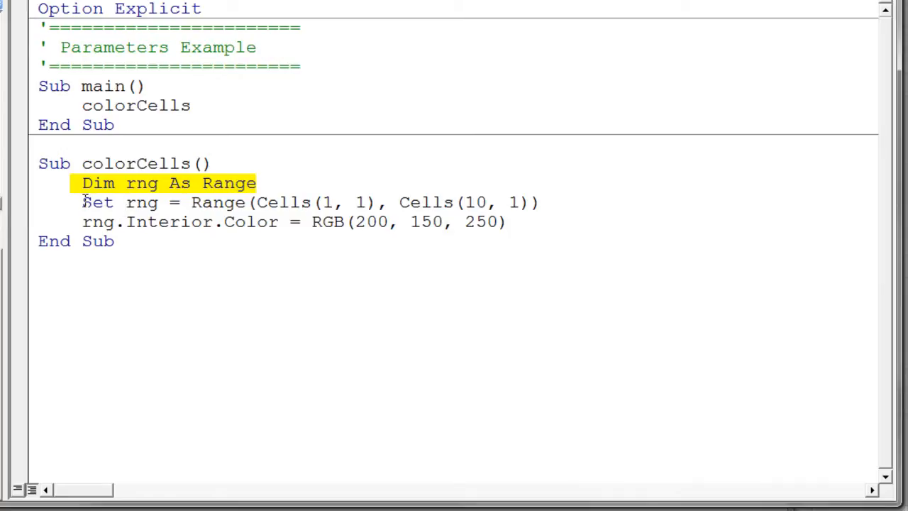
pyautogui.moveTo(252, 199)
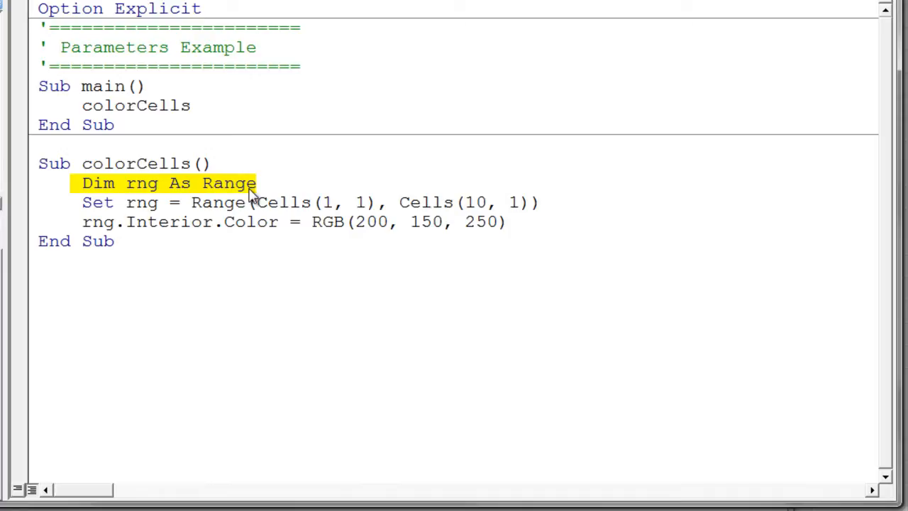
pyautogui.click(83, 202)
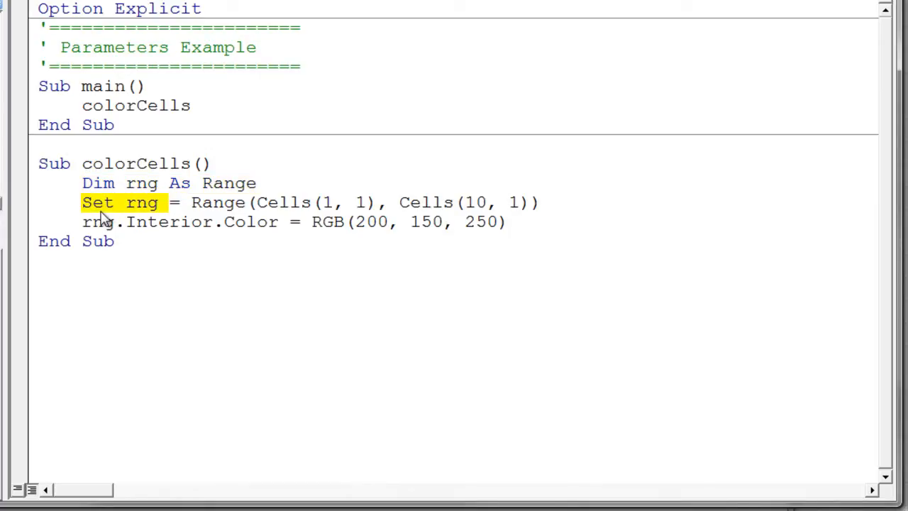
pyautogui.doubleClick(217, 201)
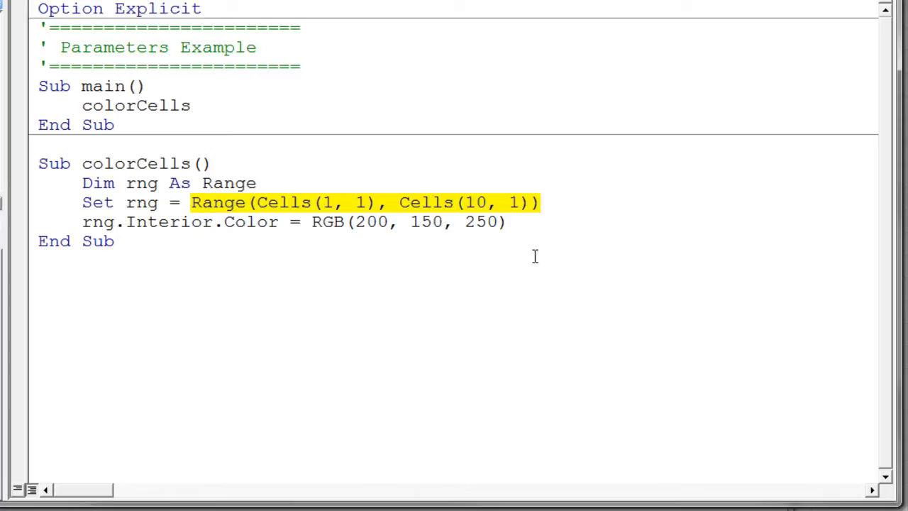
pyautogui.moveTo(424, 234)
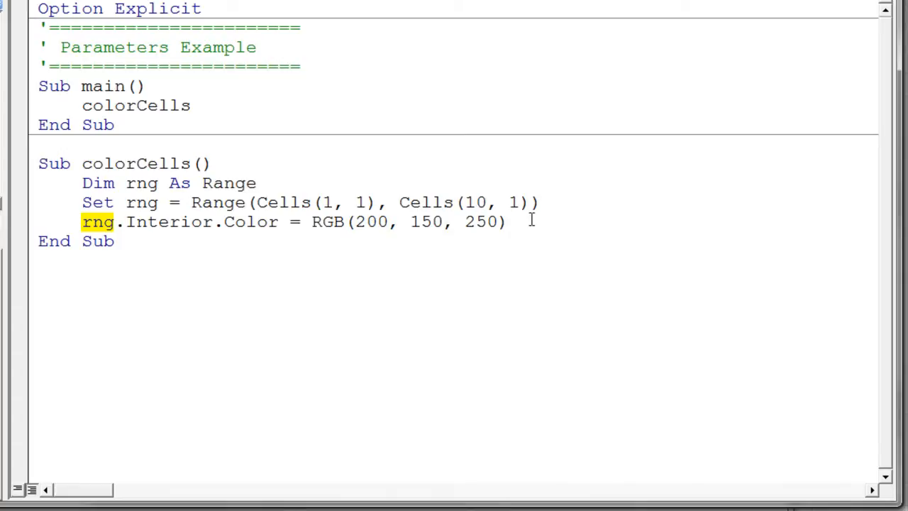
pyautogui.click(144, 105)
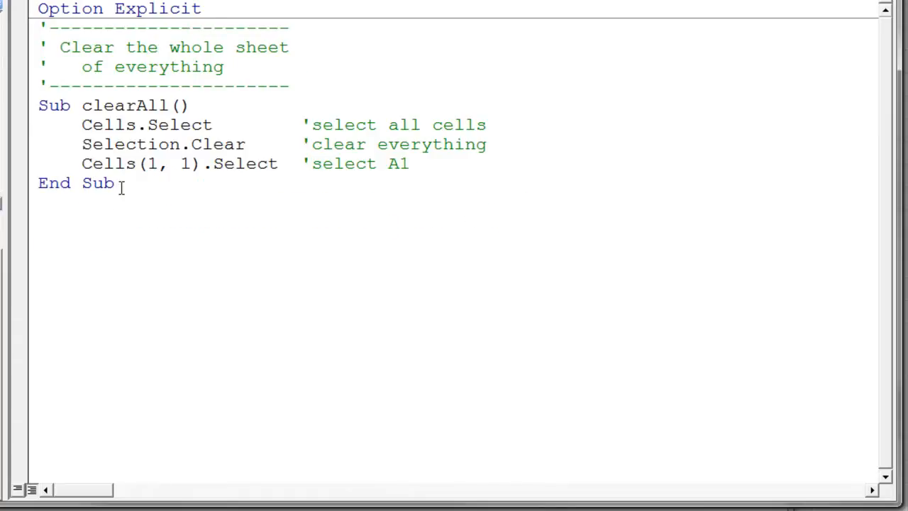
# Step: Highlight the Cells.Select and Selection.Clear words in the clearAll procedure while reviewing it
pyautogui.click(82, 125)
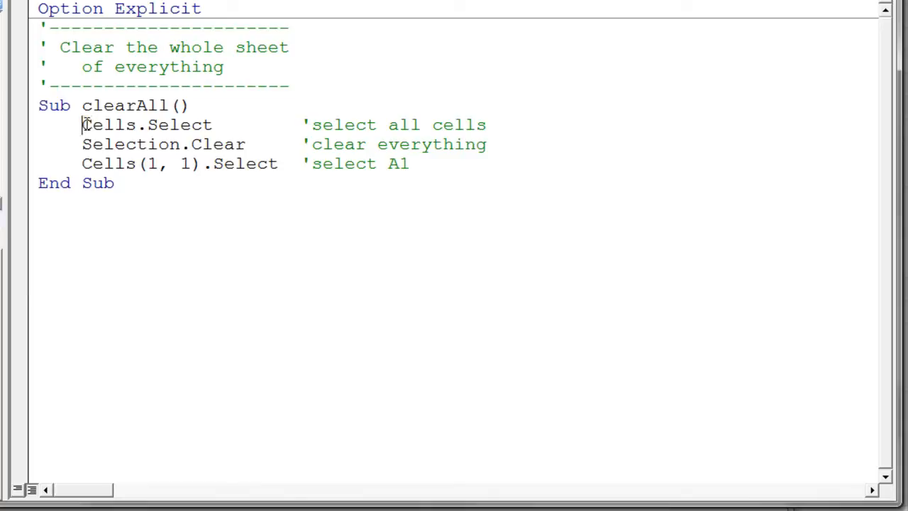
pyautogui.doubleClick(111, 125)
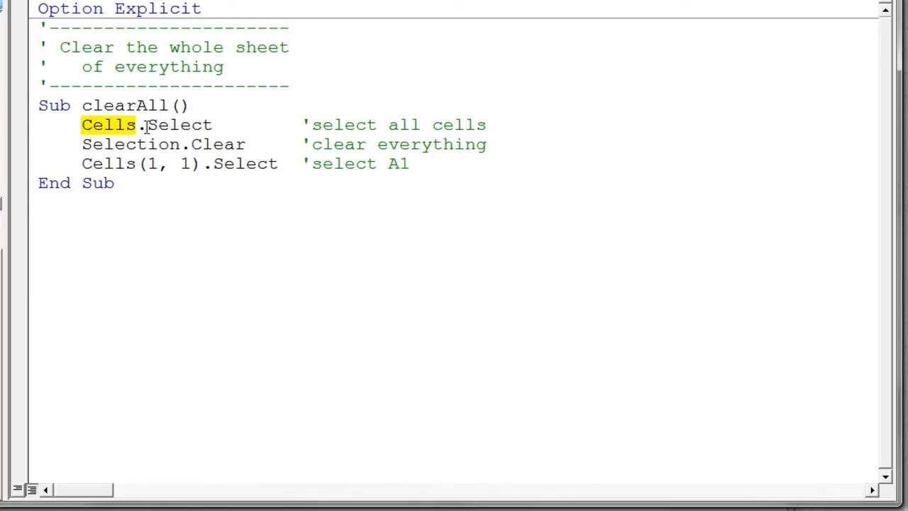
pyautogui.doubleClick(177, 125)
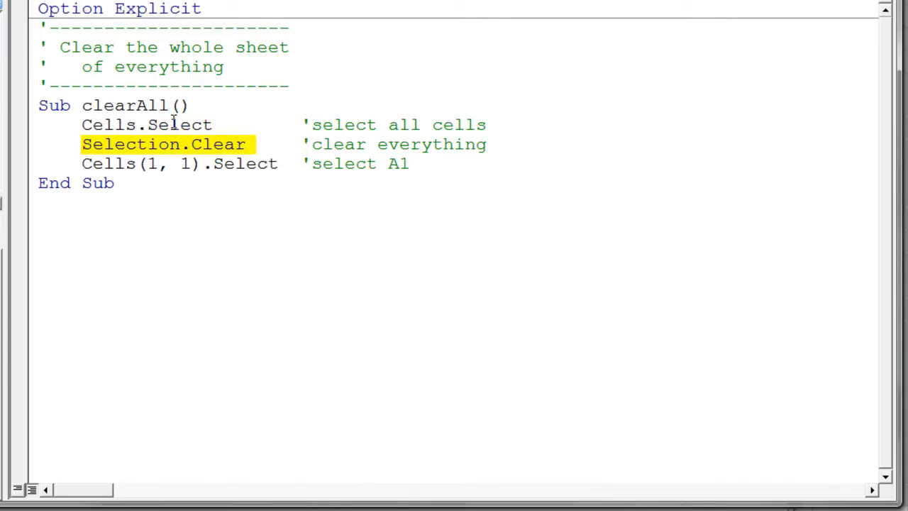
pyautogui.moveTo(156, 145)
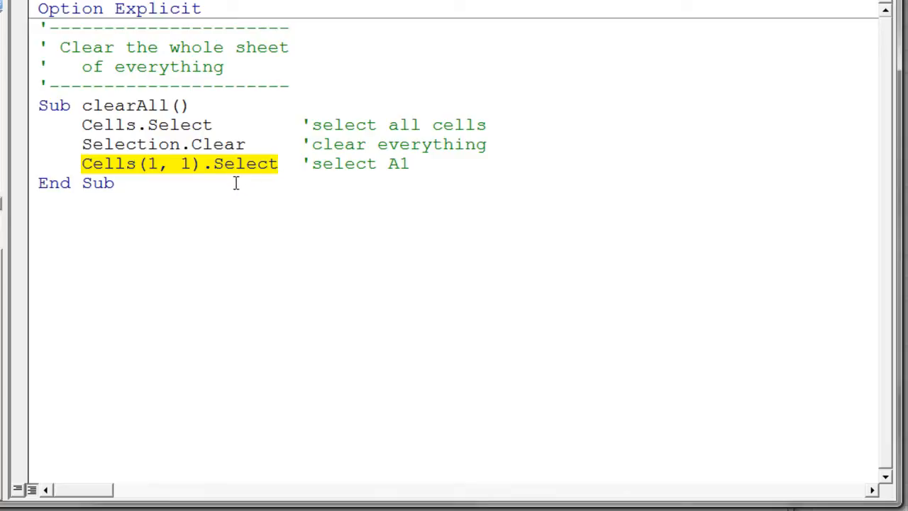
pyautogui.moveTo(318, 116)
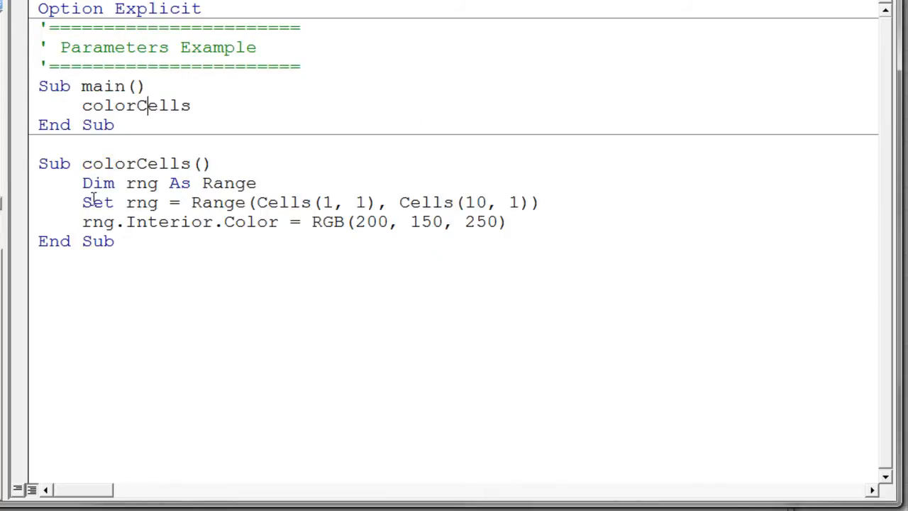
# Step: Highlight the colorCells body and its RGB colour line in the Parameters Example module
pyautogui.moveTo(82, 183); pyautogui.dragTo(539, 202)
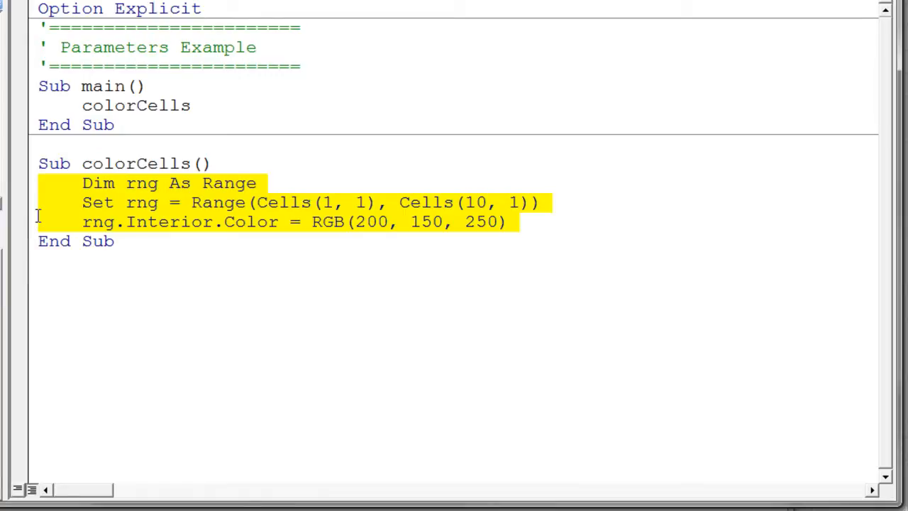
pyautogui.moveTo(348, 239)
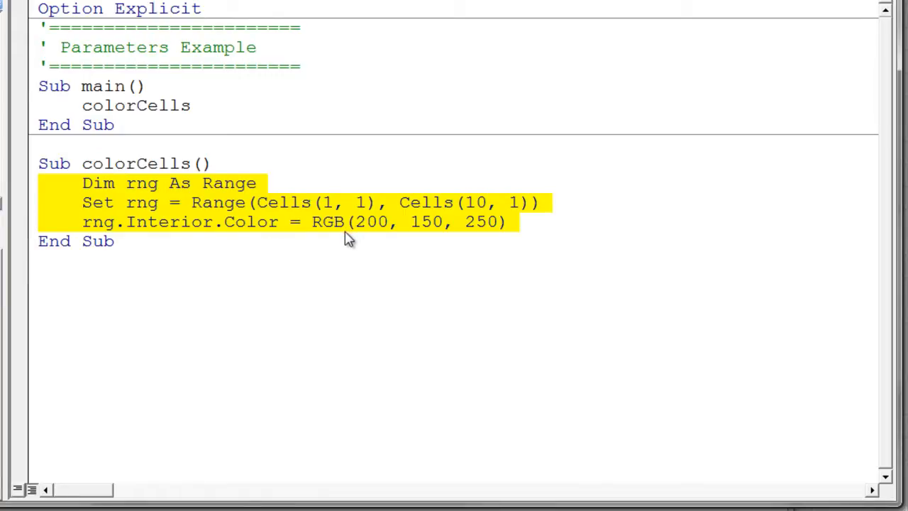
pyautogui.click(268, 202)
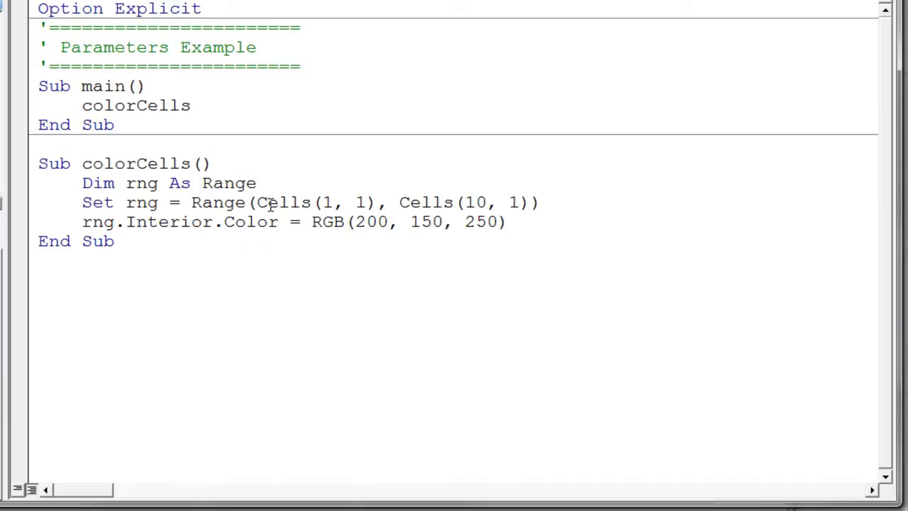
pyautogui.moveTo(256, 201); pyautogui.dragTo(517, 201)
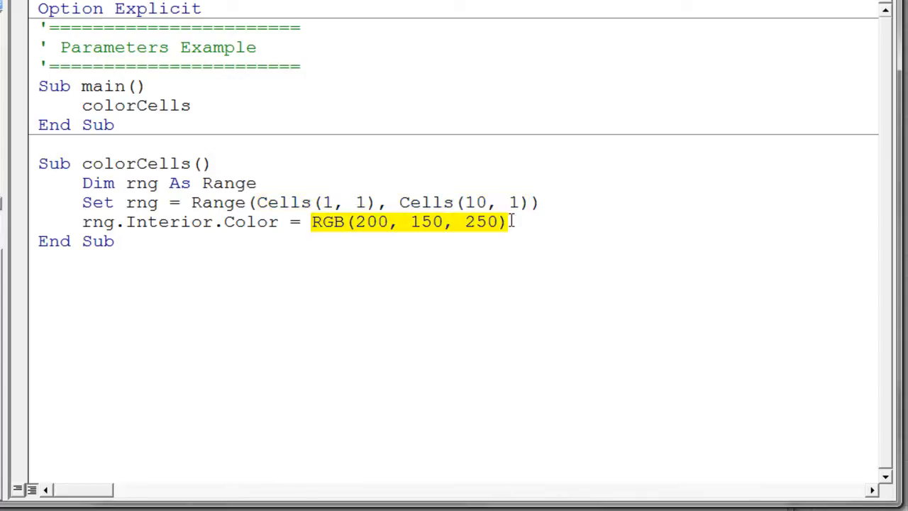
pyautogui.moveTo(386, 278)
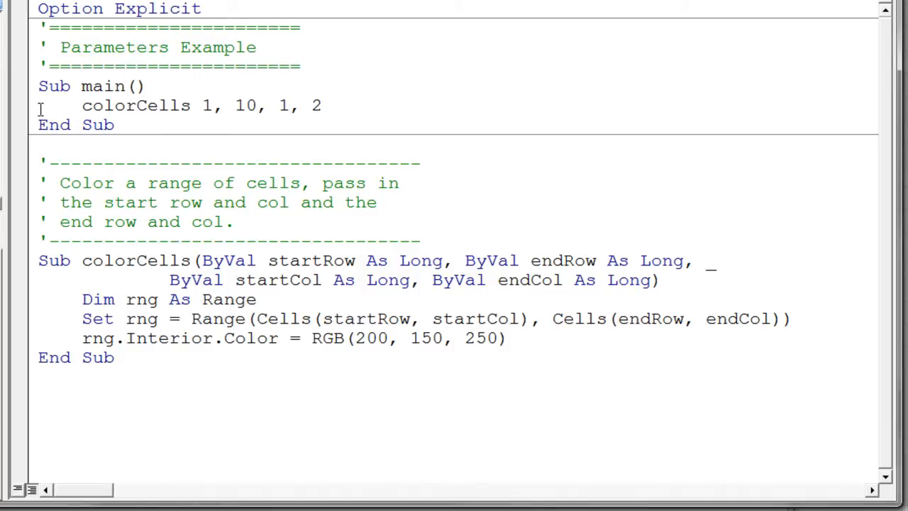
pyautogui.moveTo(29, 111)
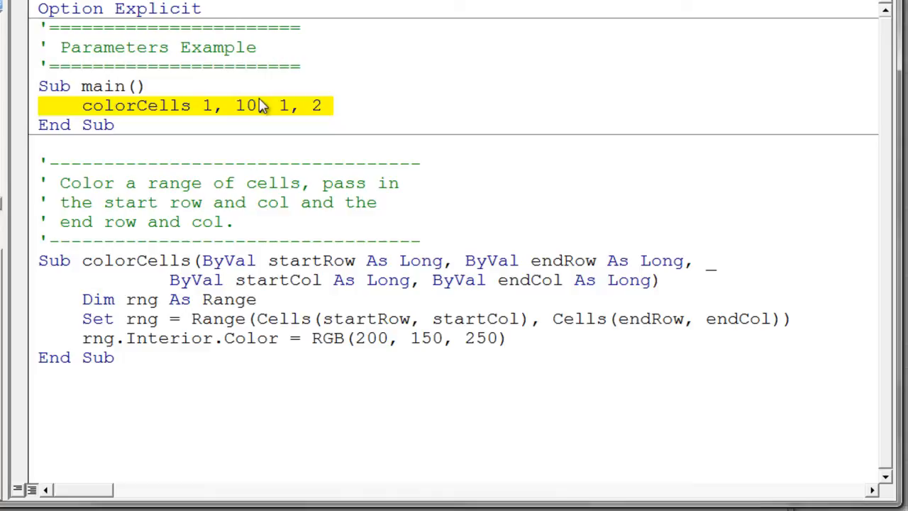
pyautogui.moveTo(377, 105)
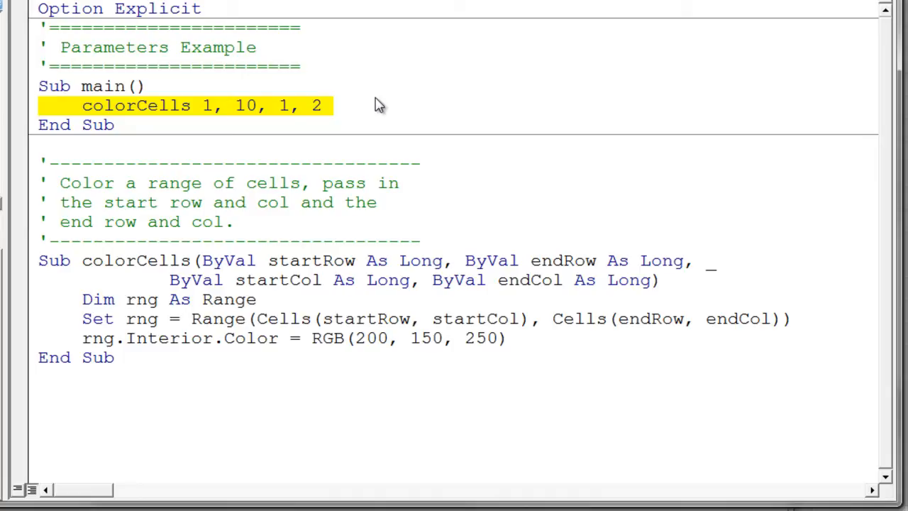
pyautogui.moveTo(87, 250)
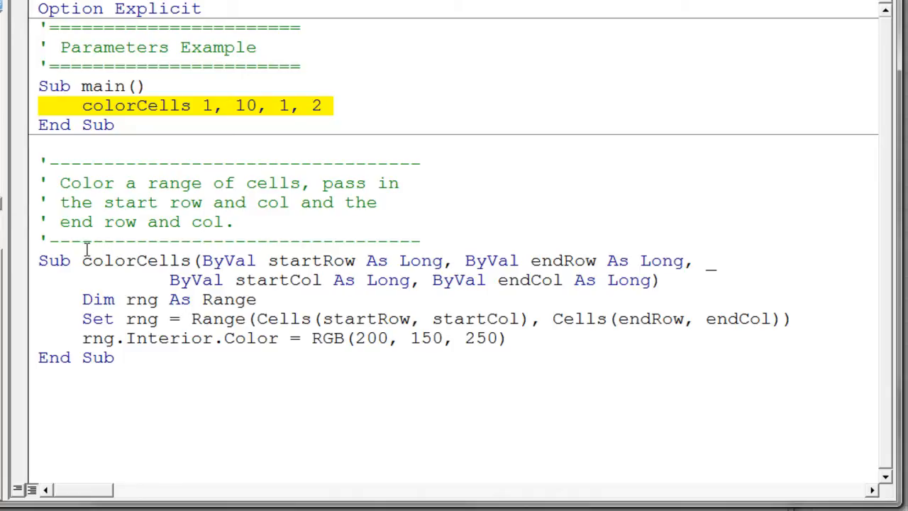
pyautogui.moveTo(29, 268)
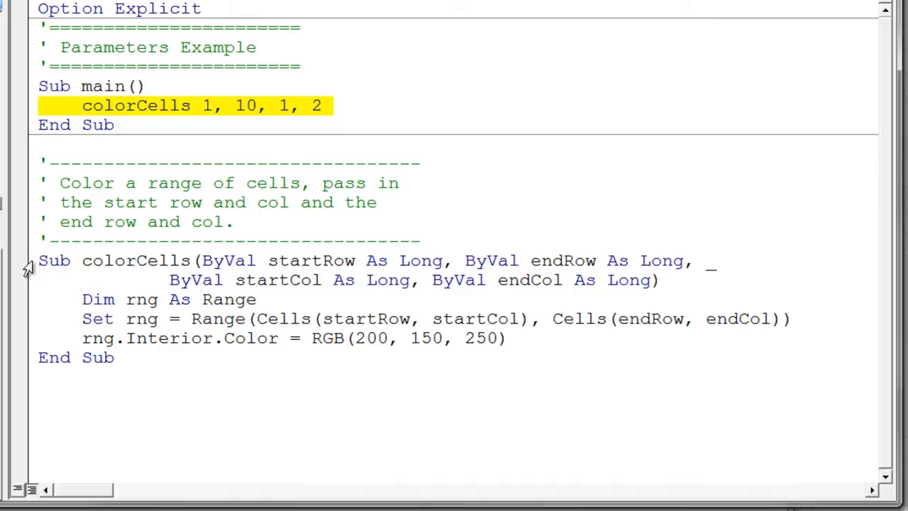
pyautogui.click(227, 181)
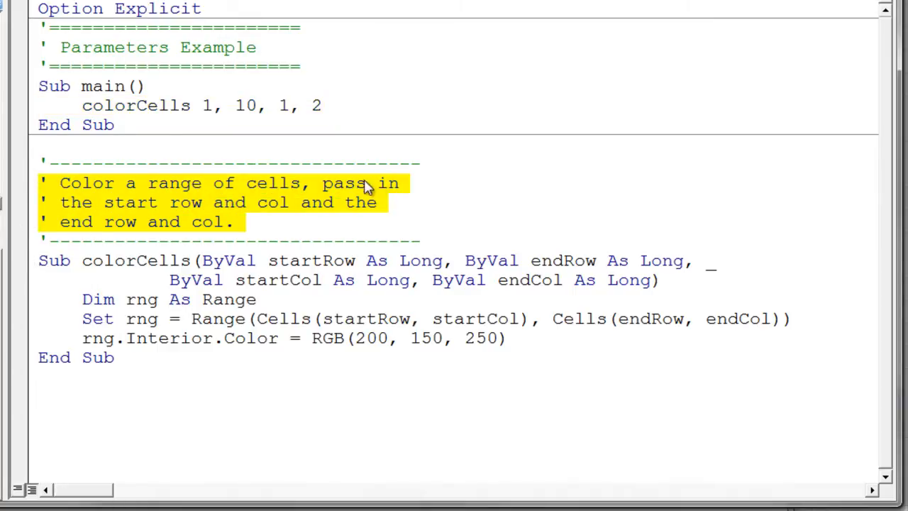
pyautogui.moveTo(171, 247)
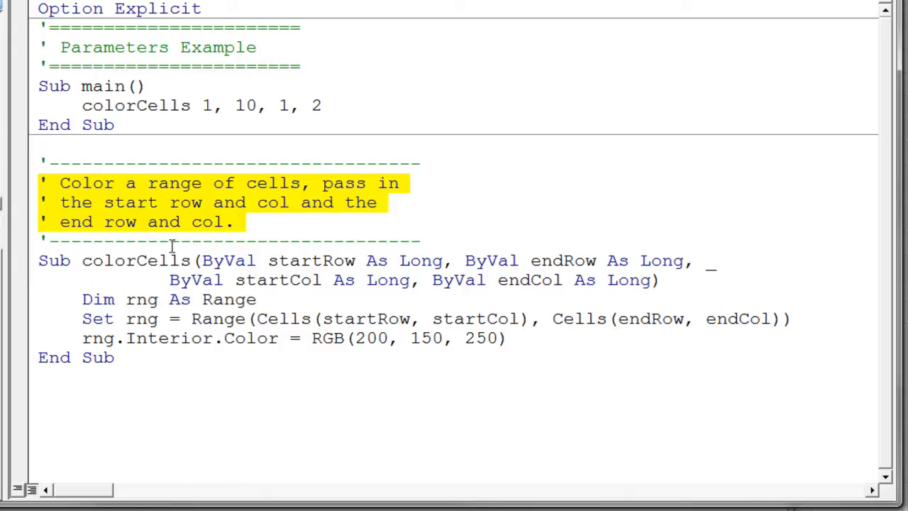
pyautogui.moveTo(30, 275)
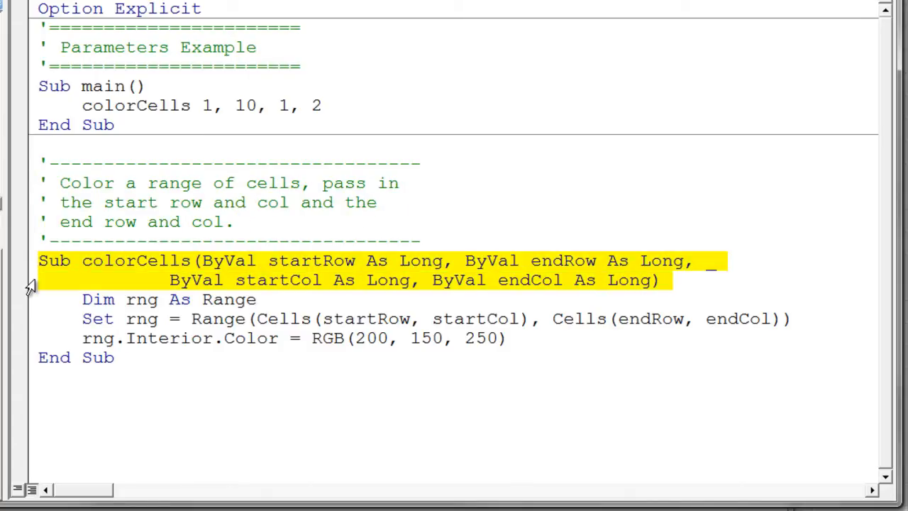
pyautogui.moveTo(590, 186)
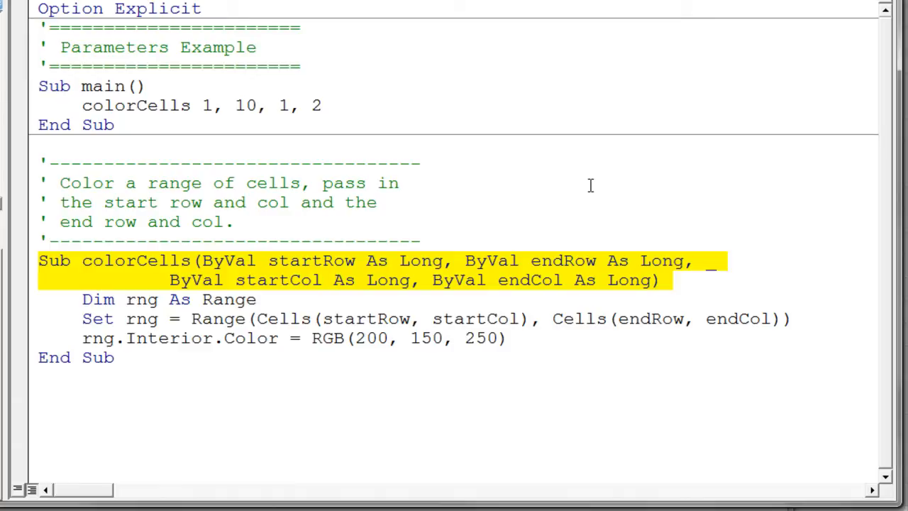
pyautogui.moveTo(305, 268)
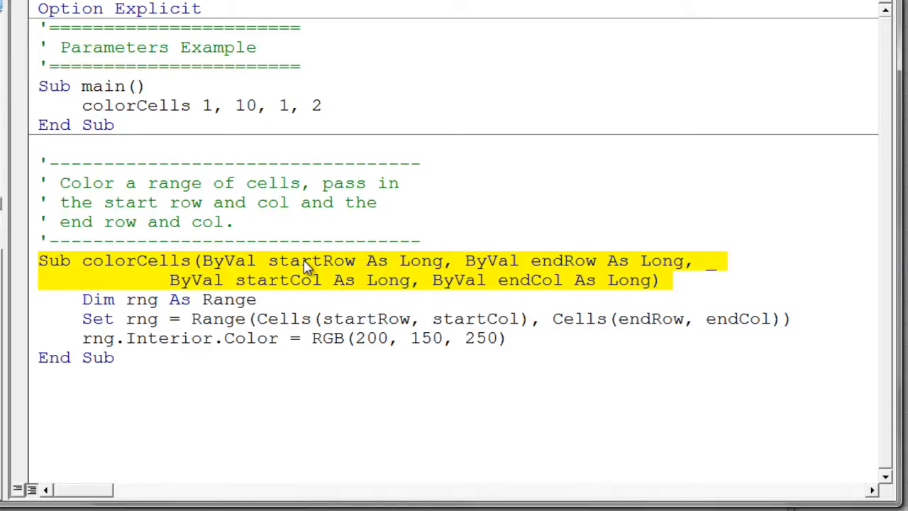
pyautogui.doubleClick(309, 261)
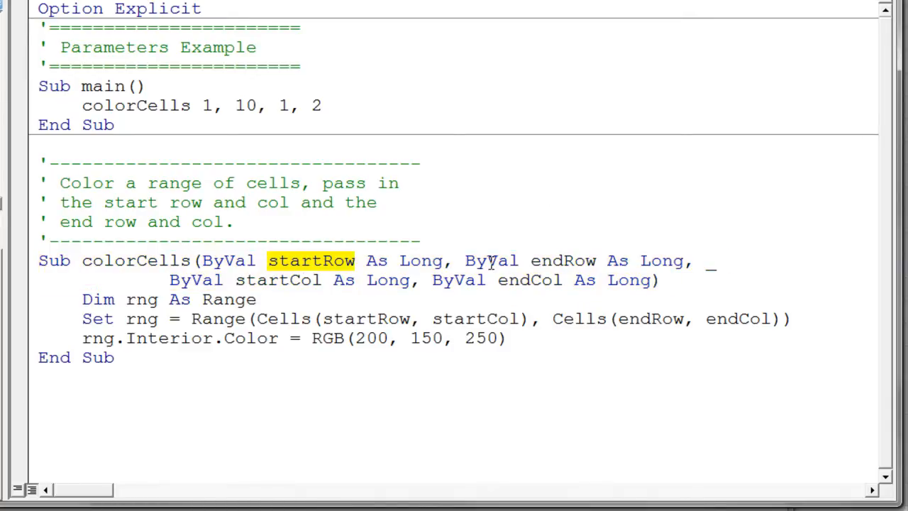
pyautogui.doubleClick(562, 261)
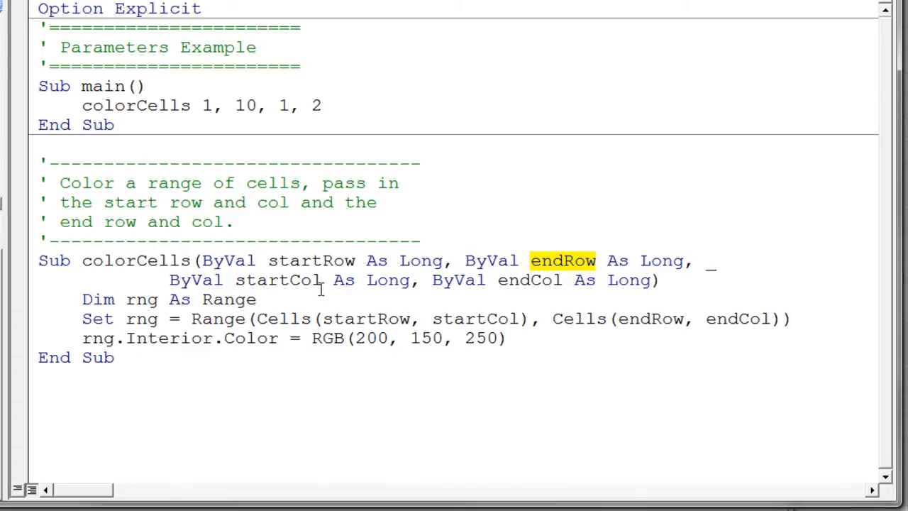
pyautogui.doubleClick(278, 280)
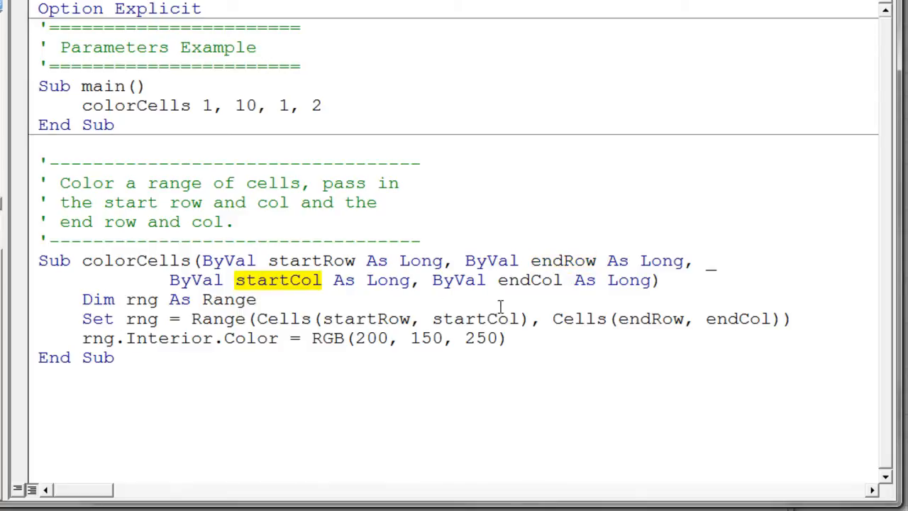
pyautogui.doubleClick(530, 280)
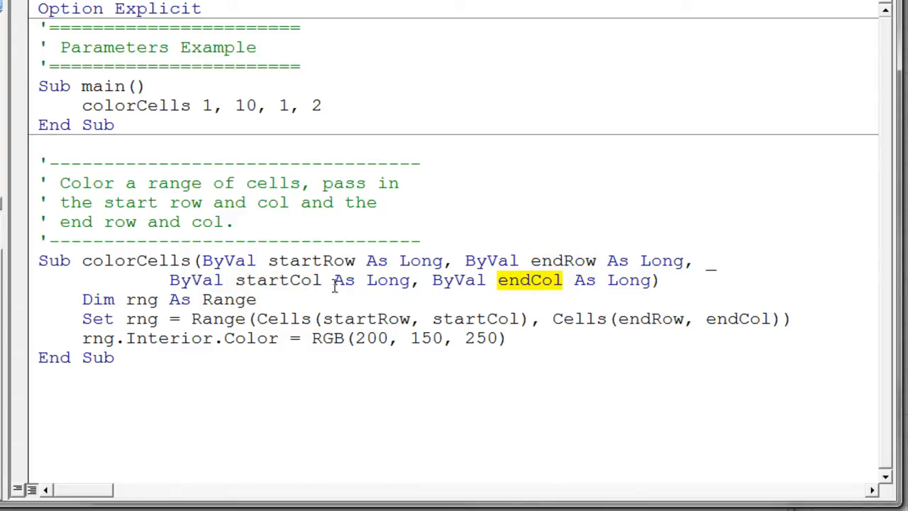
pyautogui.doubleClick(312, 261)
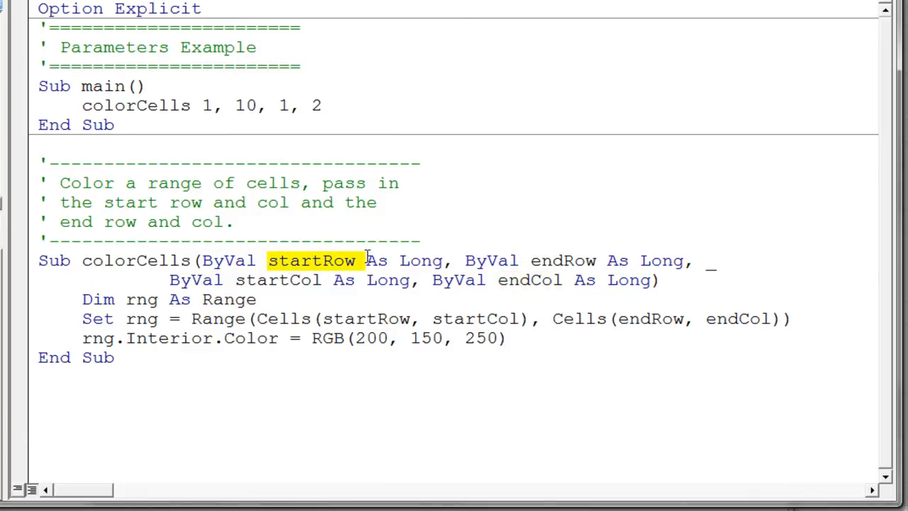
pyautogui.moveTo(366, 261); pyautogui.dragTo(447, 261)
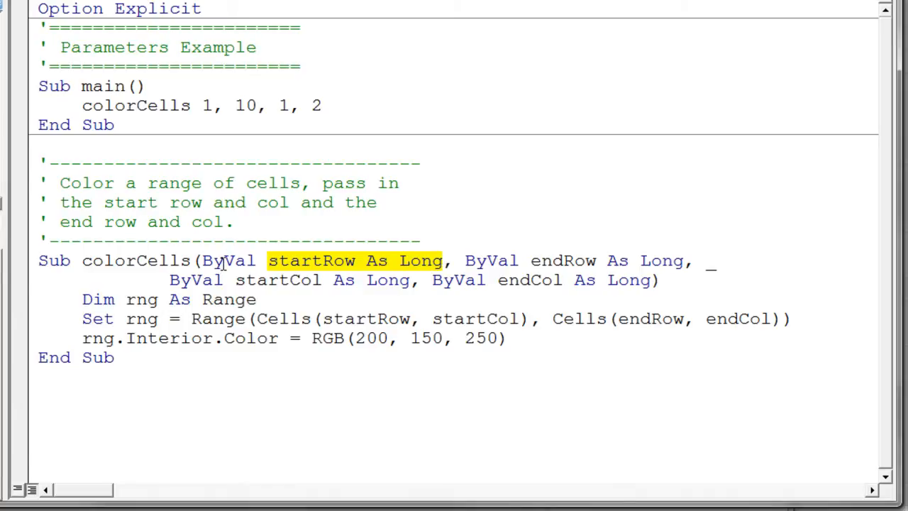
pyautogui.doubleClick(227, 261)
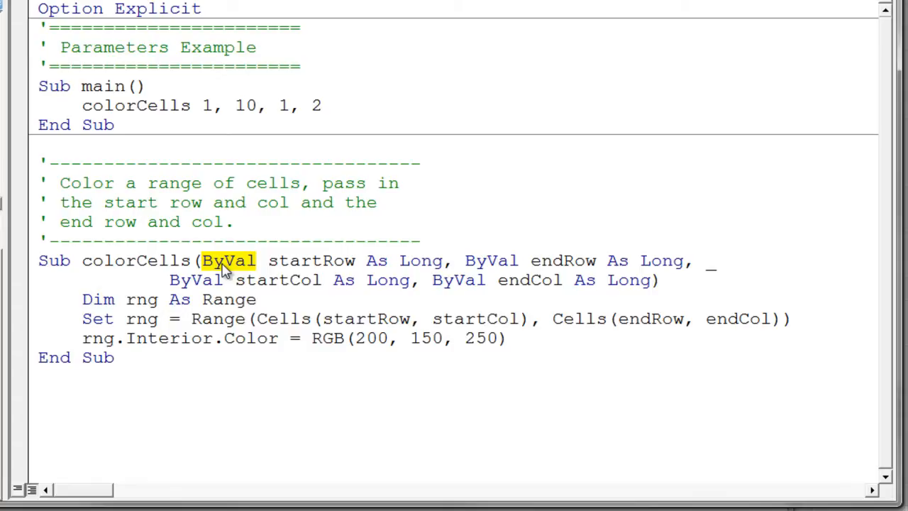
pyautogui.moveTo(227, 269)
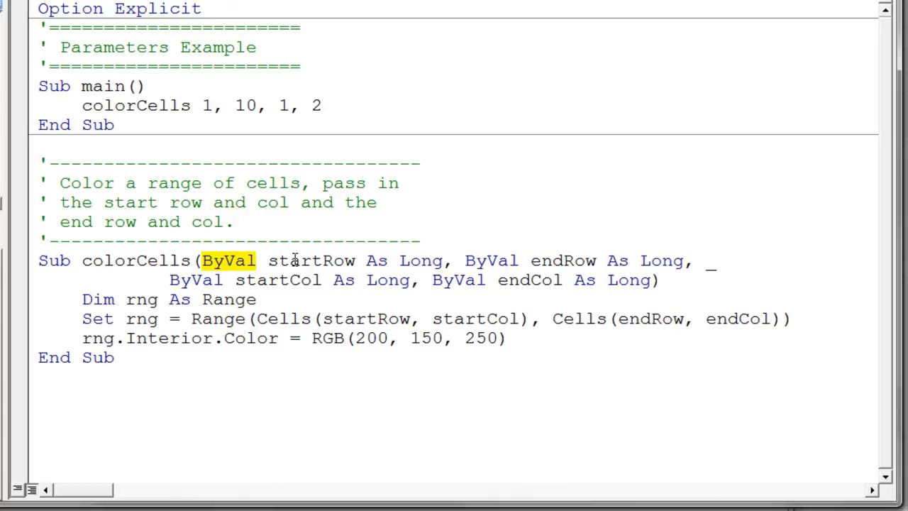
pyautogui.doubleClick(311, 261)
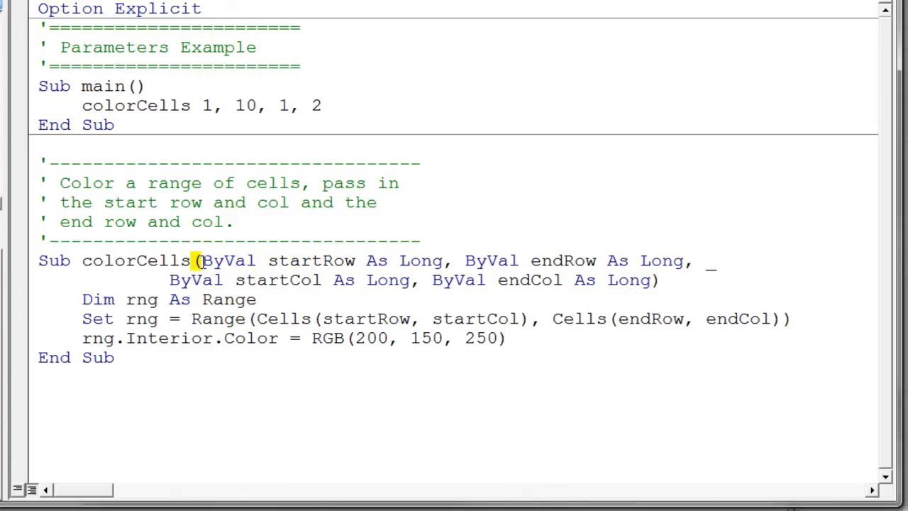
pyautogui.moveTo(268, 267)
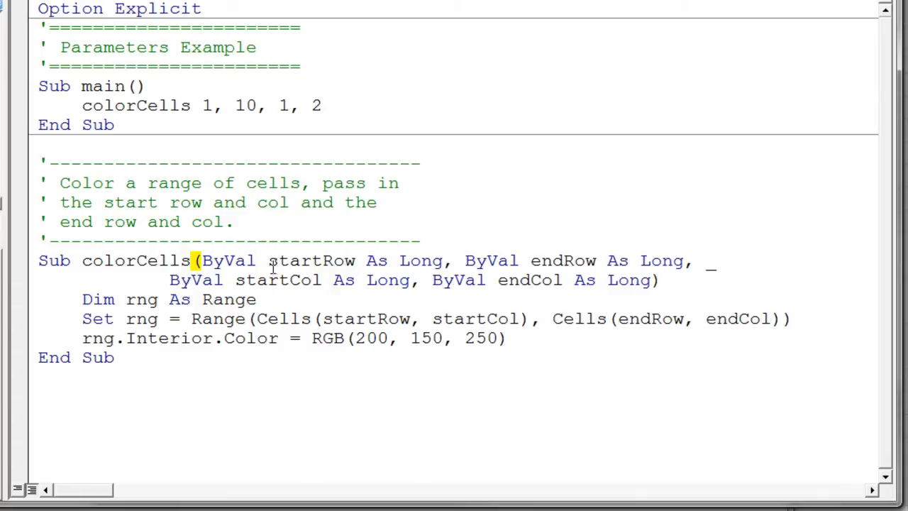
pyautogui.click(653, 280)
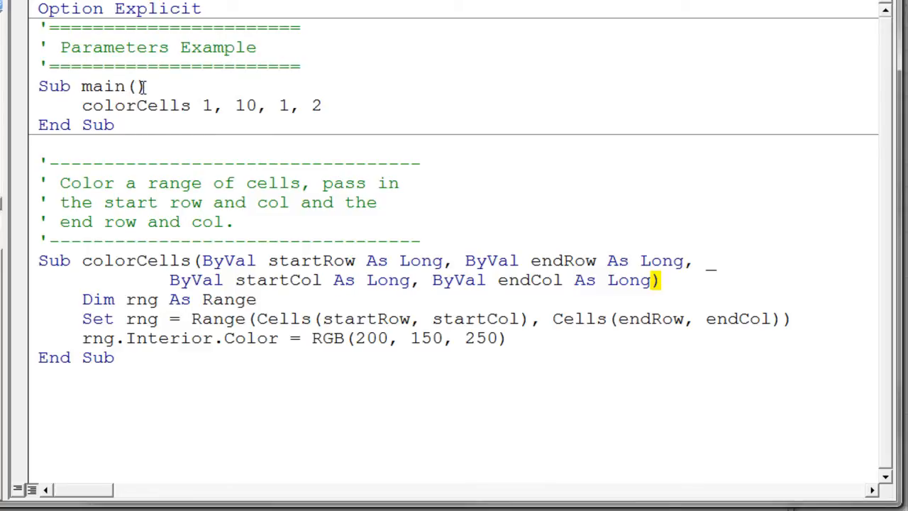
pyautogui.doubleClick(102, 86)
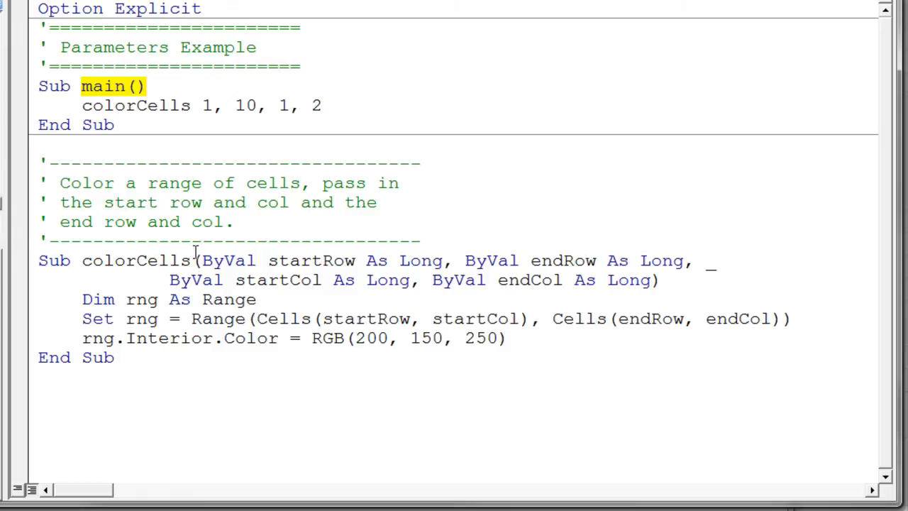
pyautogui.doubleClick(114, 48)
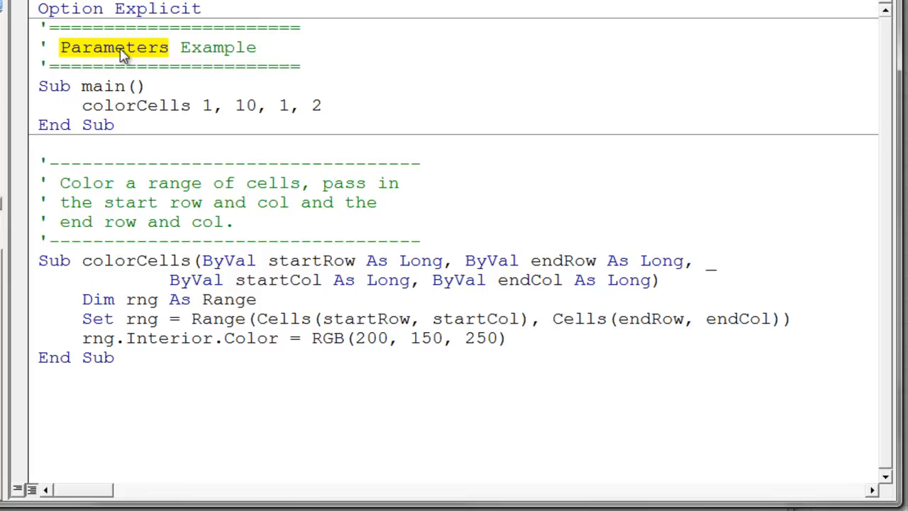
pyautogui.moveTo(247, 131)
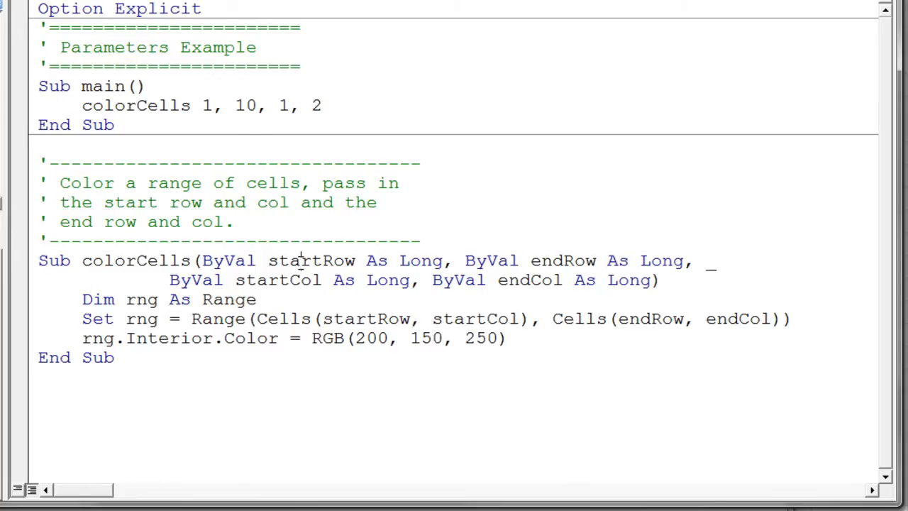
pyautogui.doubleClick(309, 261)
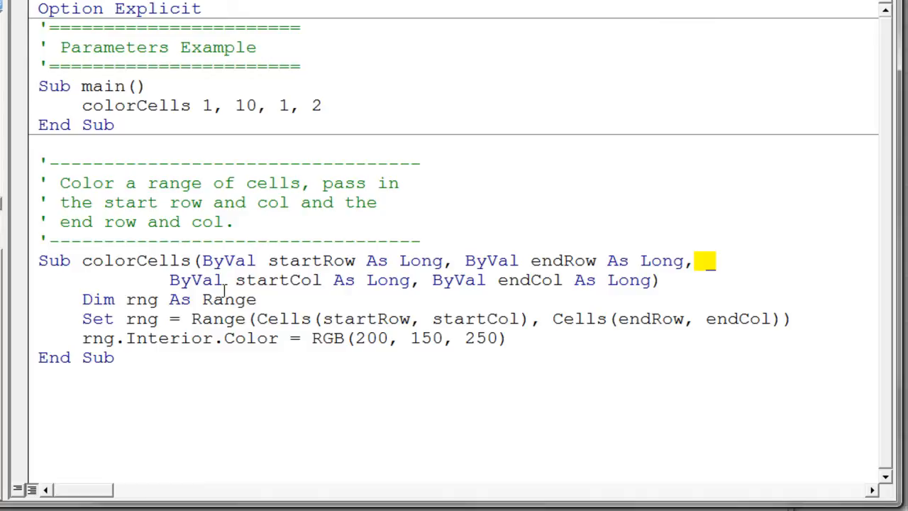
pyautogui.doubleClick(278, 279)
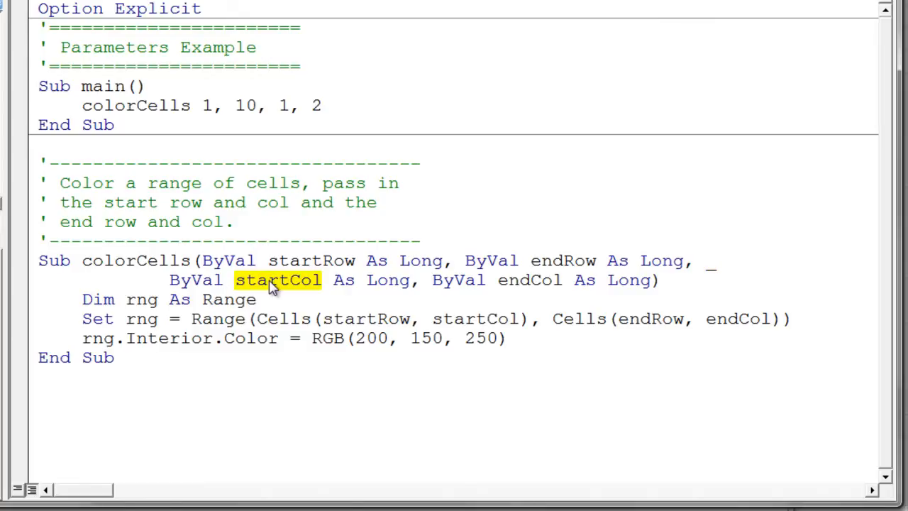
pyautogui.doubleClick(529, 280)
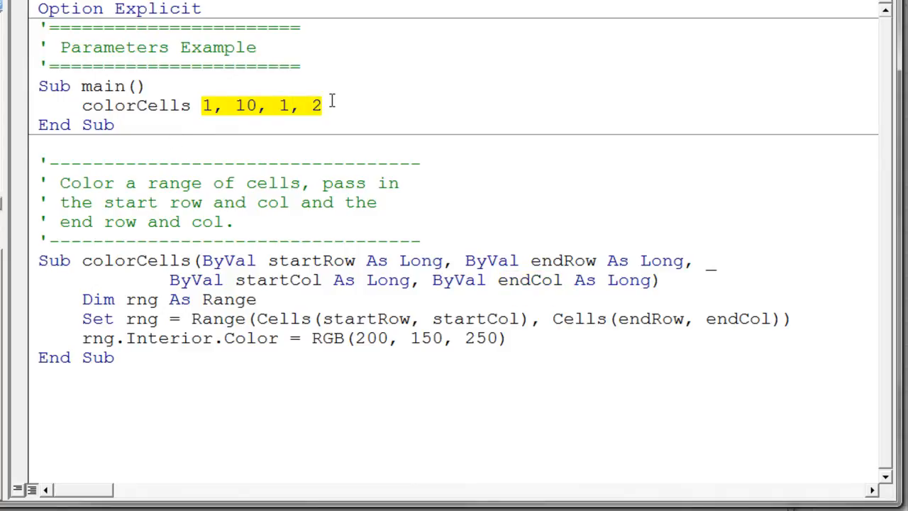
pyautogui.moveTo(171, 97)
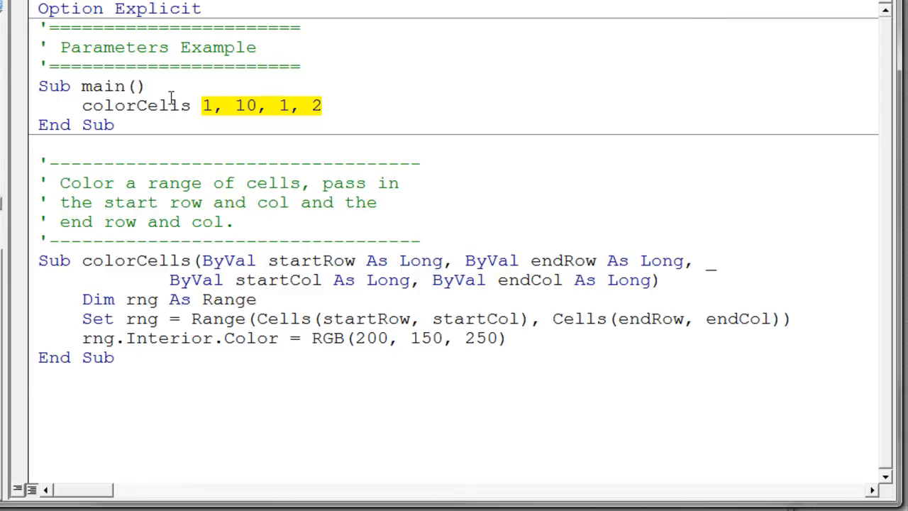
pyautogui.click(192, 105)
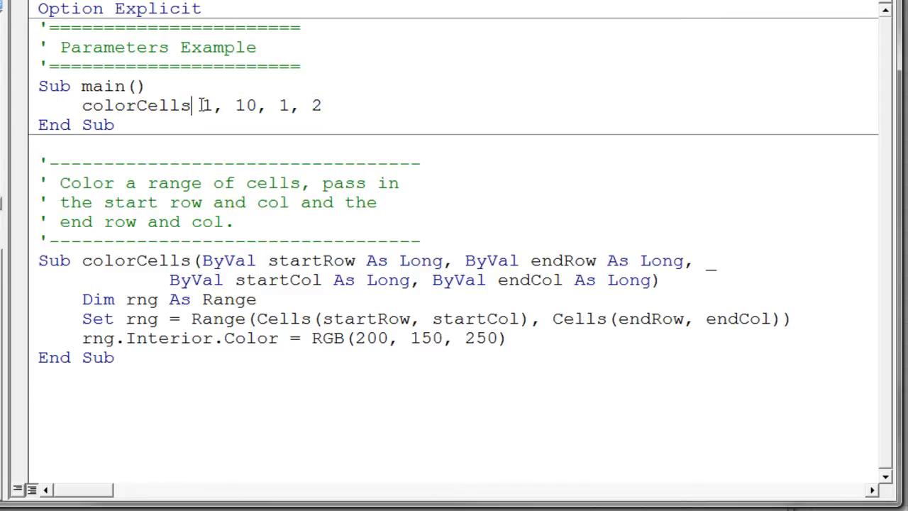
pyautogui.moveTo(201, 105); pyautogui.dragTo(321, 105)
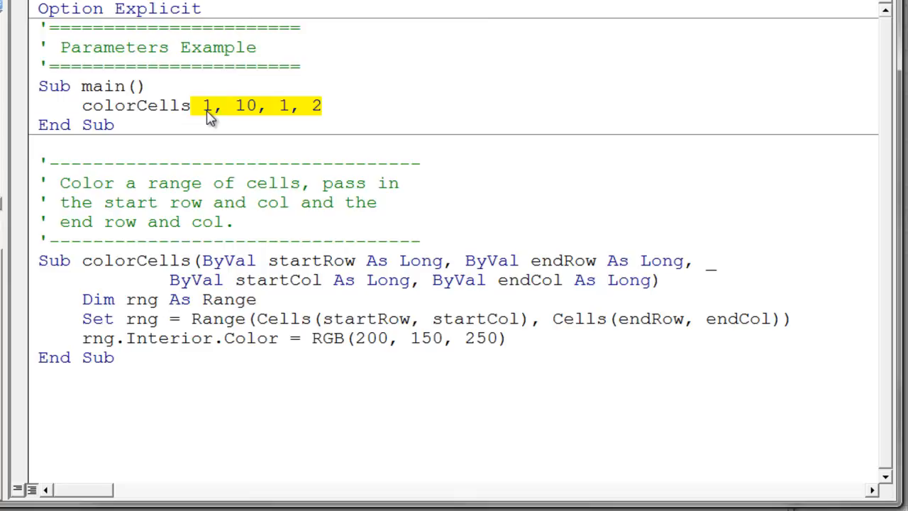
pyautogui.doubleClick(309, 261)
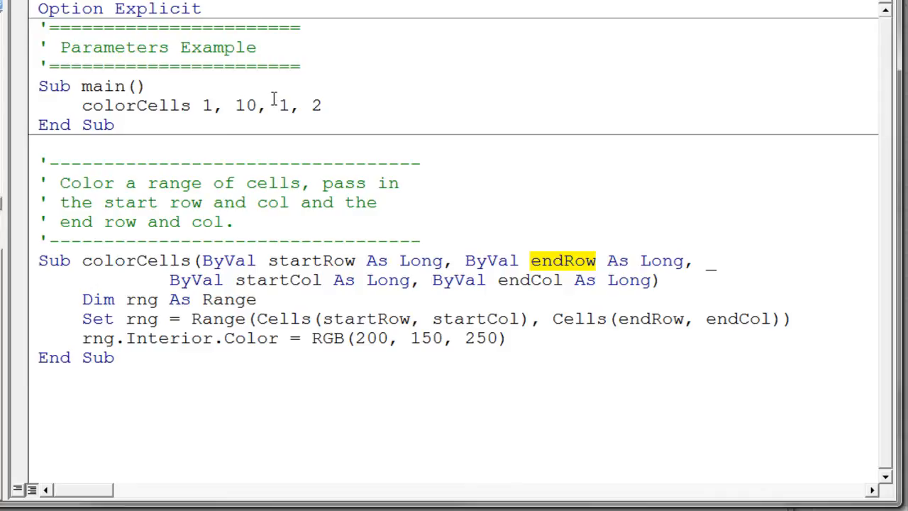
pyautogui.doubleClick(282, 105)
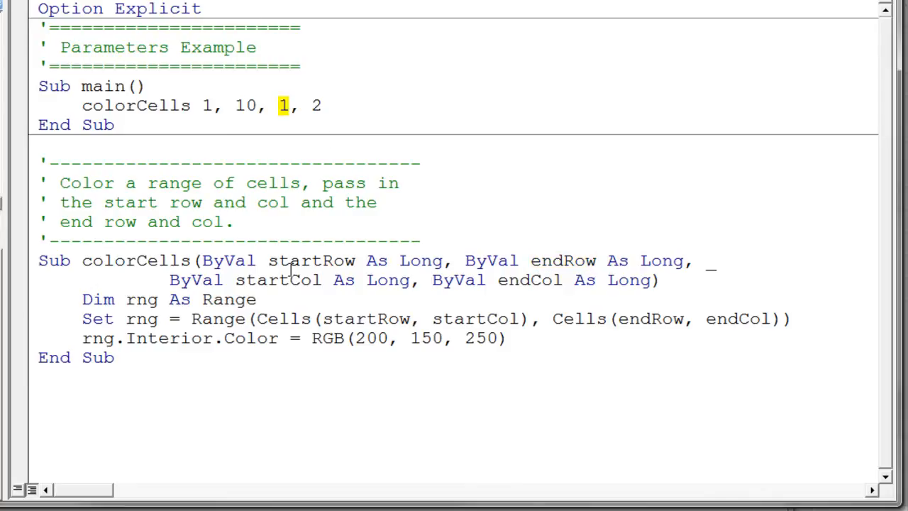
pyautogui.doubleClick(277, 280)
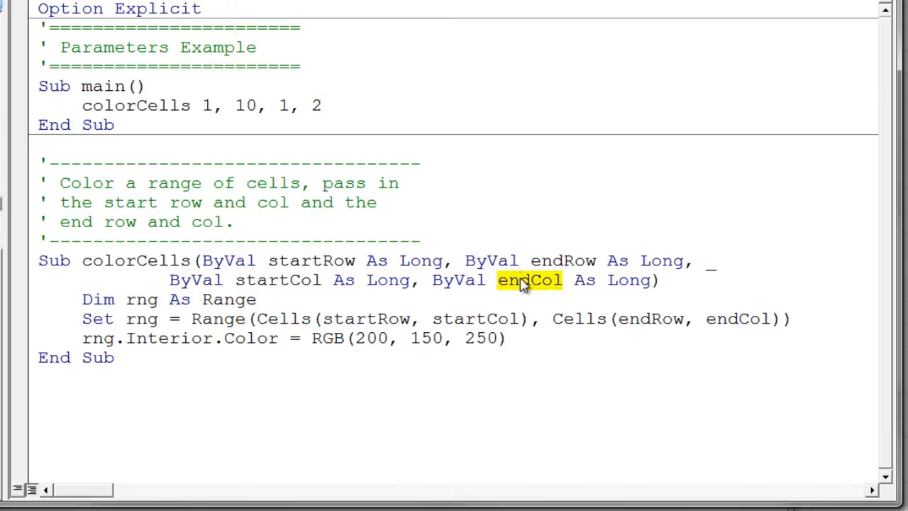
pyautogui.moveTo(213, 119)
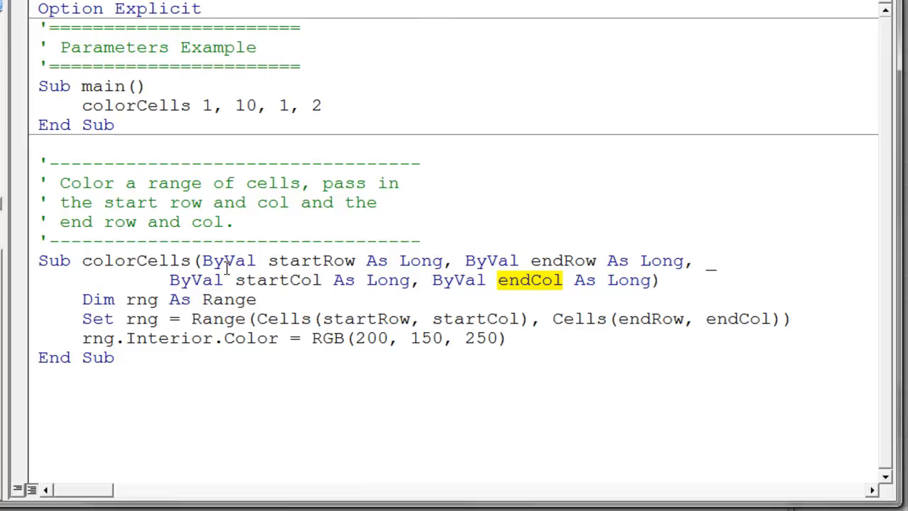
pyautogui.moveTo(105, 289)
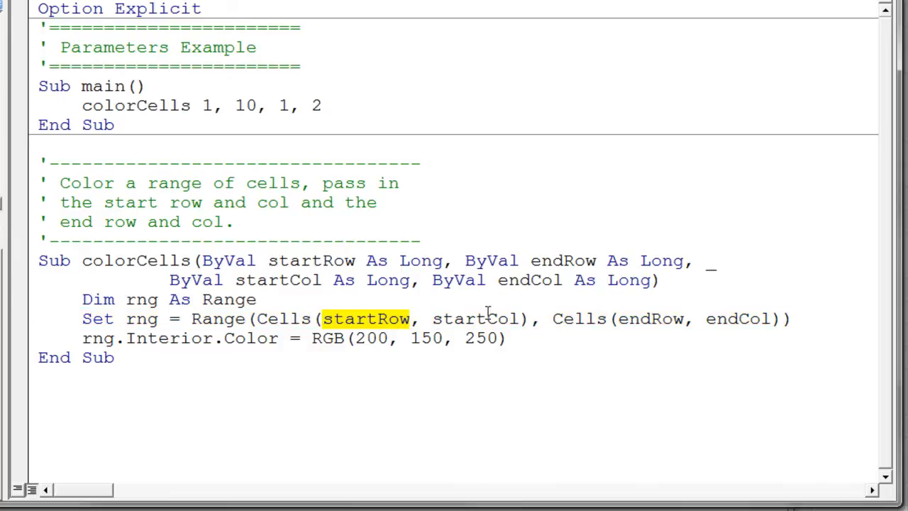
pyautogui.doubleClick(650, 318)
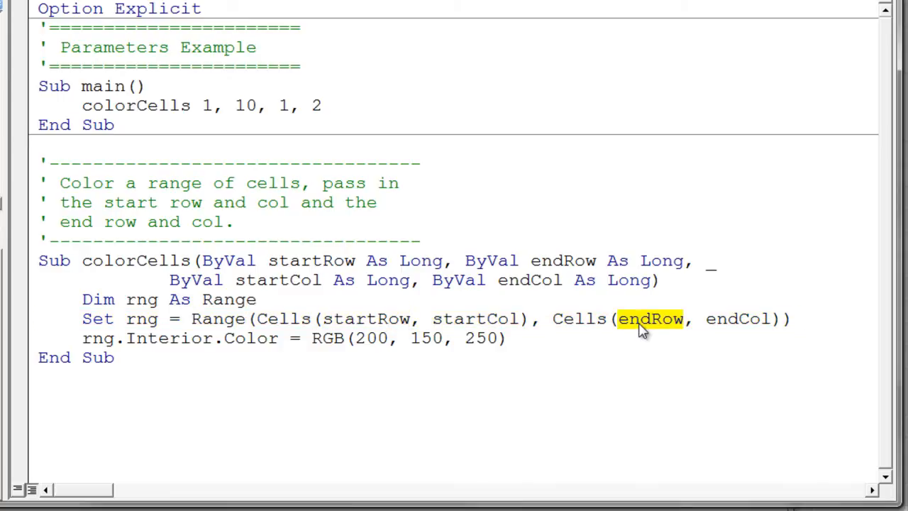
pyautogui.doubleClick(737, 318)
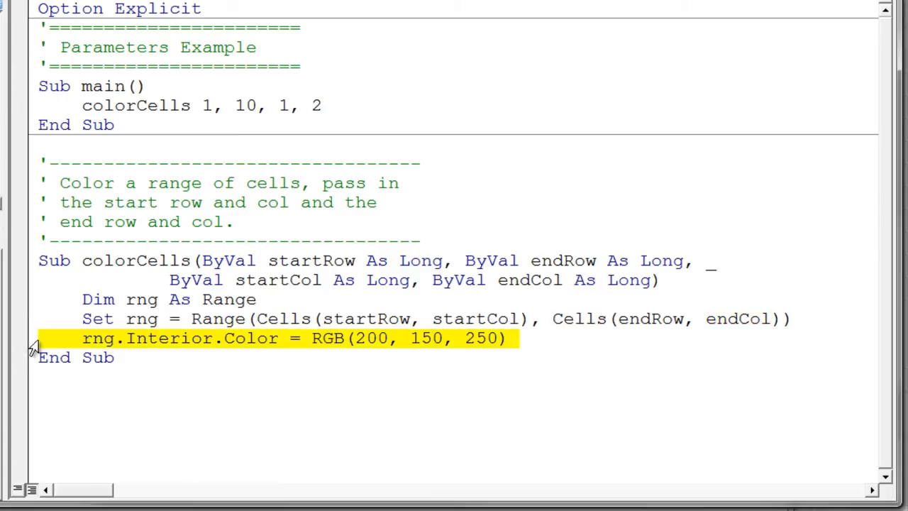
pyautogui.moveTo(159, 105)
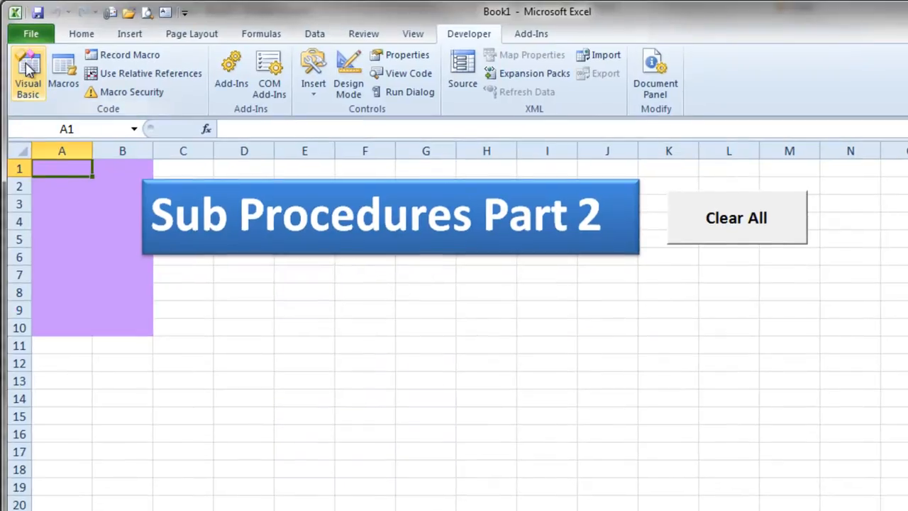
pyautogui.moveTo(551, 282)
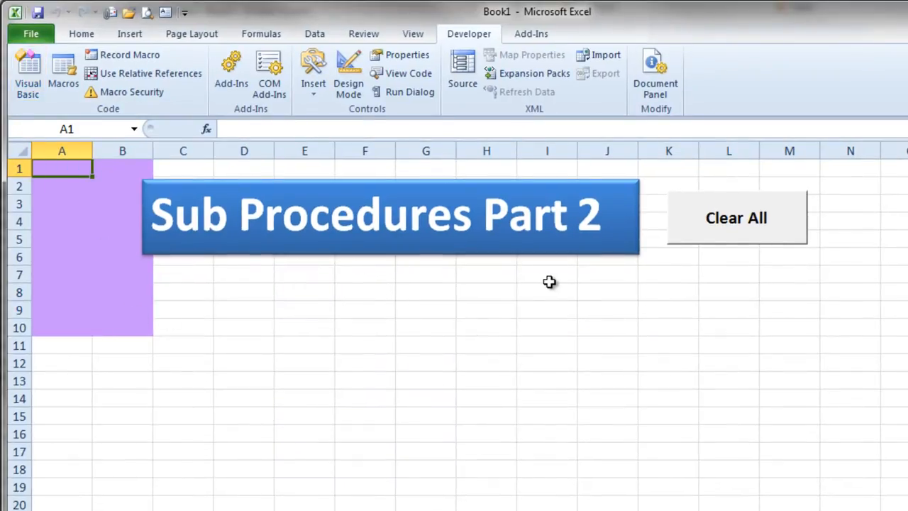
# Step: Switch back to the Excel worksheet showing A1:B10 shaded purple
pyautogui.click(735, 218)
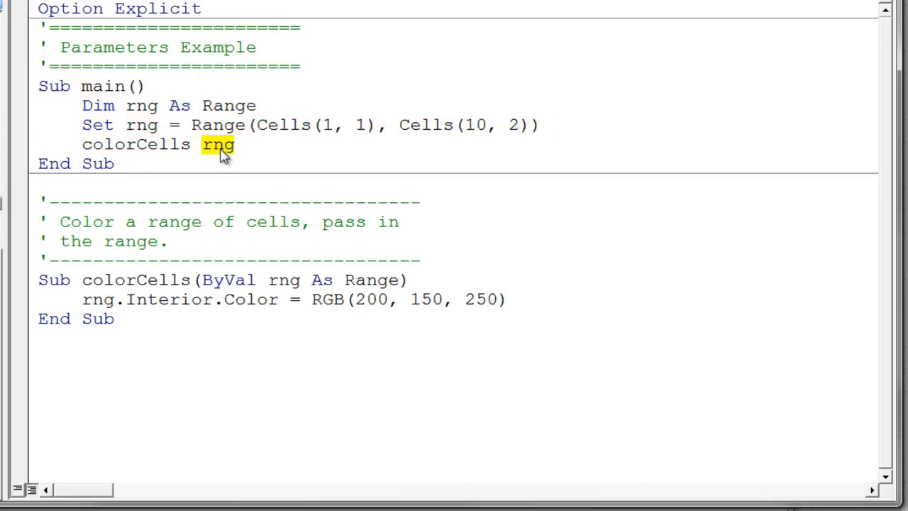
pyautogui.moveTo(206, 252)
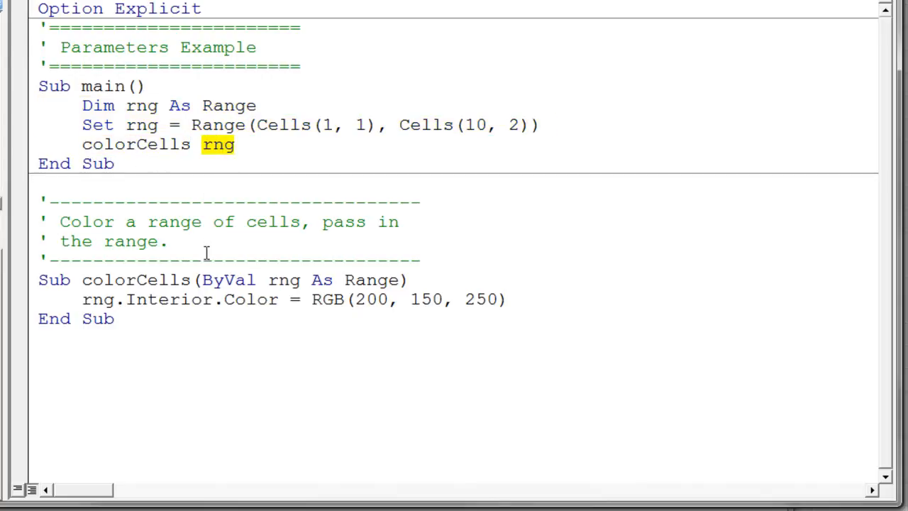
pyautogui.moveTo(215, 279)
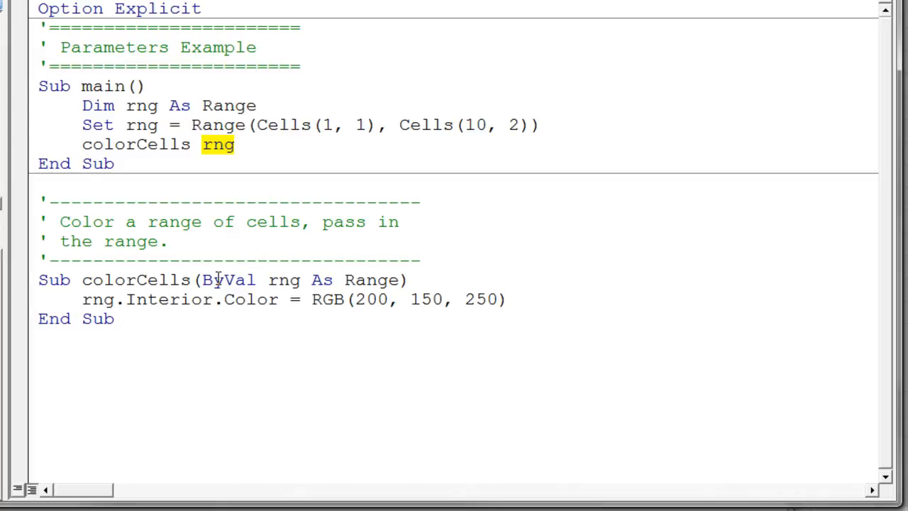
# Step: Review the ByVal rng As Range parameter of colorCells and where rng's colour is set
pyautogui.doubleClick(227, 279)
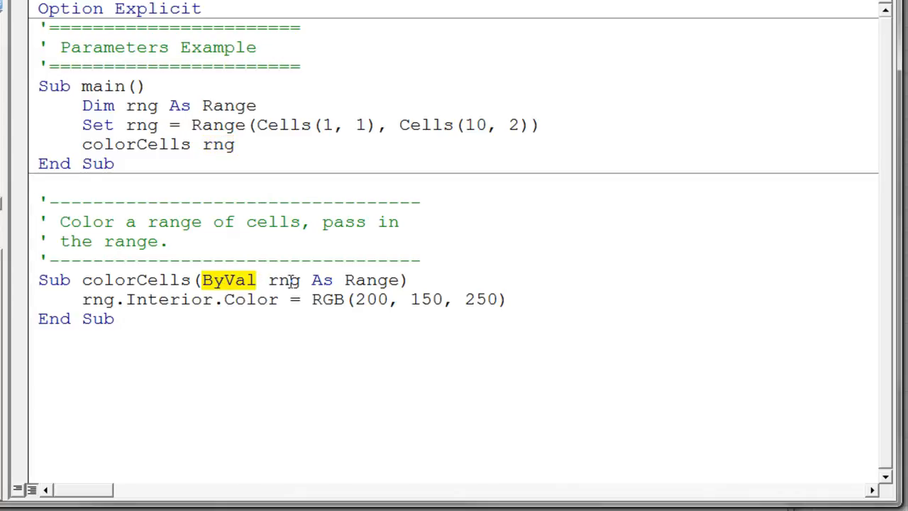
pyautogui.doubleClick(282, 279)
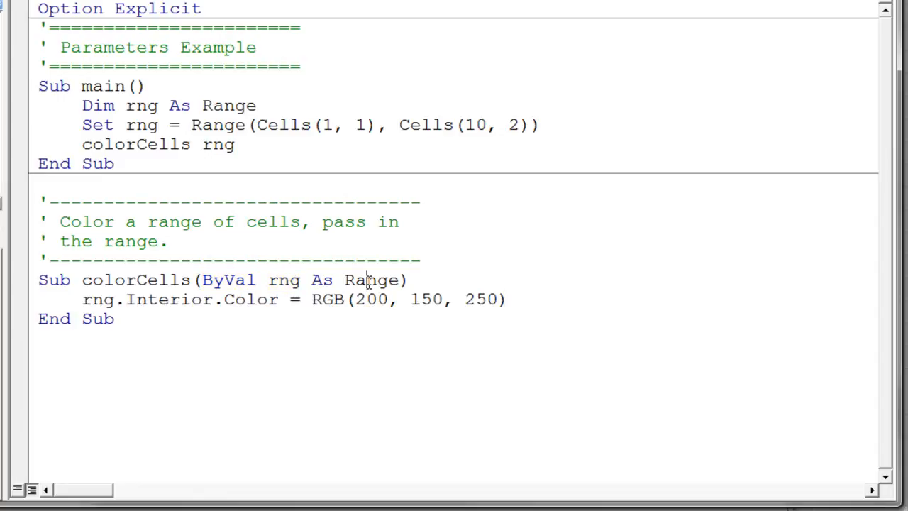
pyautogui.doubleClick(371, 280)
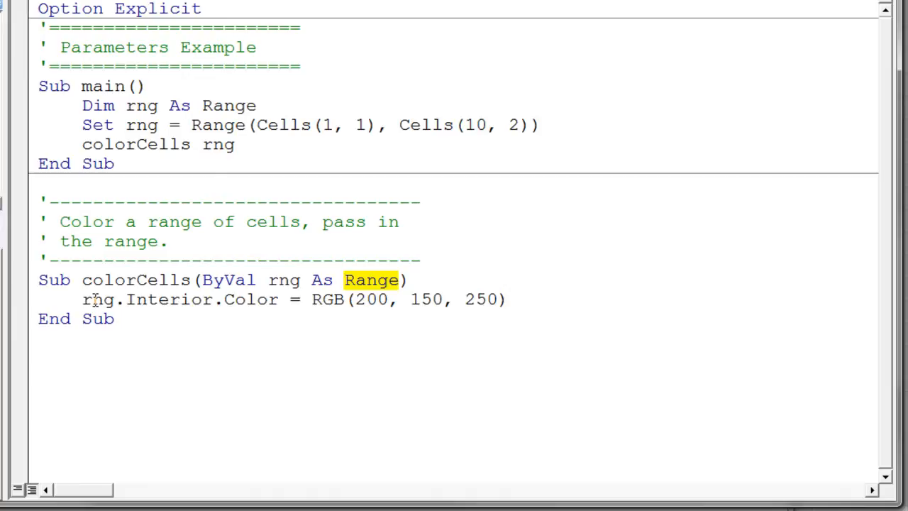
pyautogui.doubleClick(97, 298)
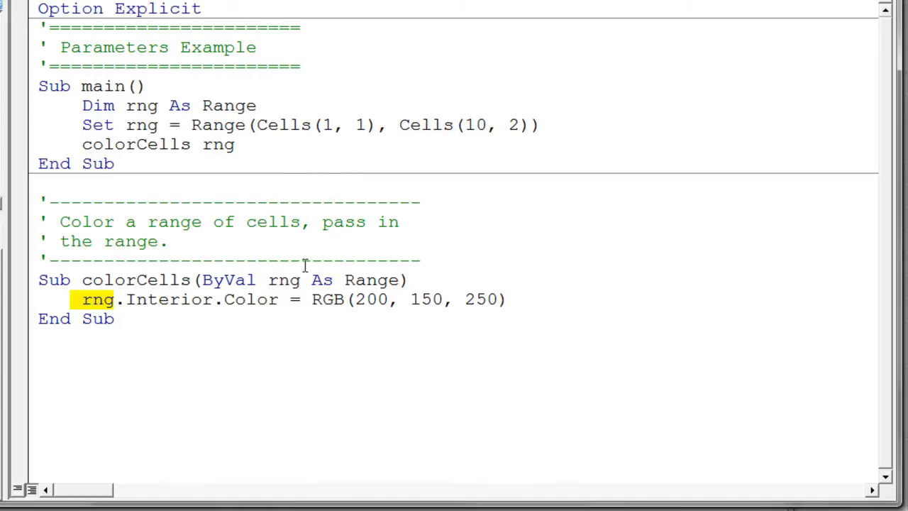
pyautogui.moveTo(111, 115)
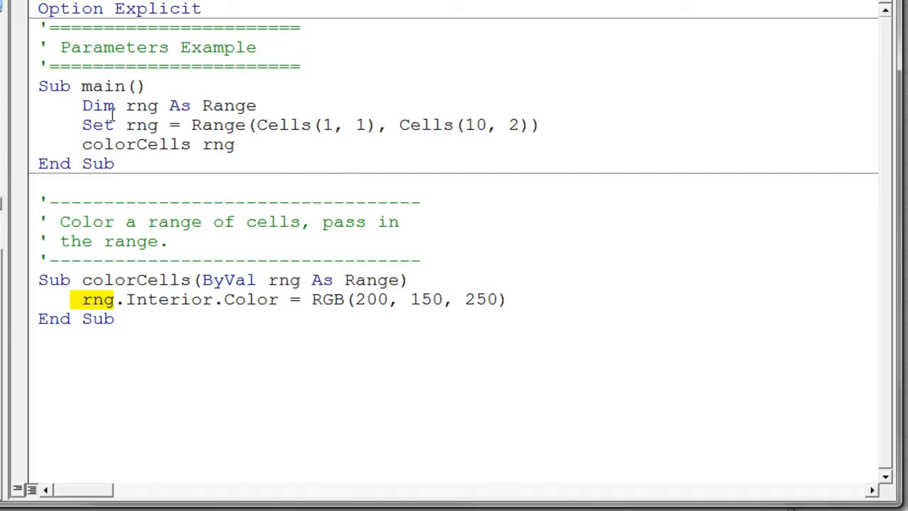
pyautogui.click(129, 125)
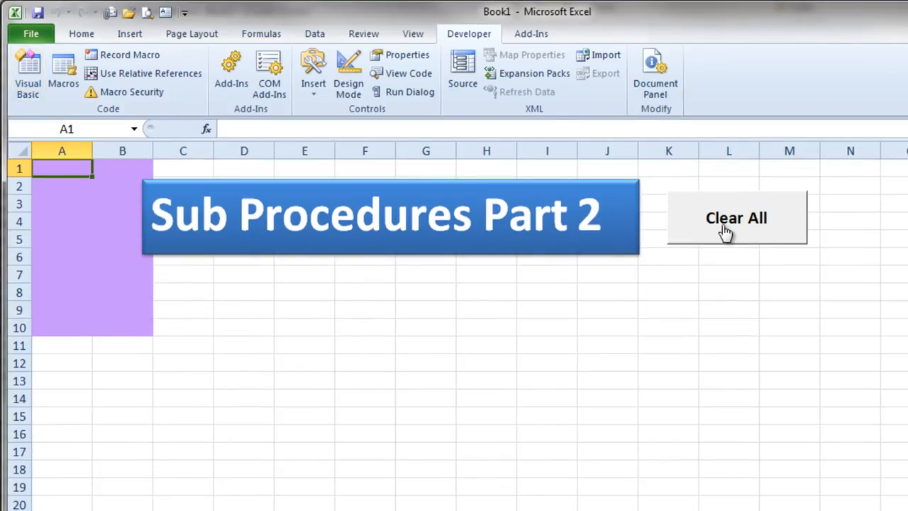
# Step: Clear the purple shading from A1:B10 with the Clear All button and return to the editor
pyautogui.click(735, 218)
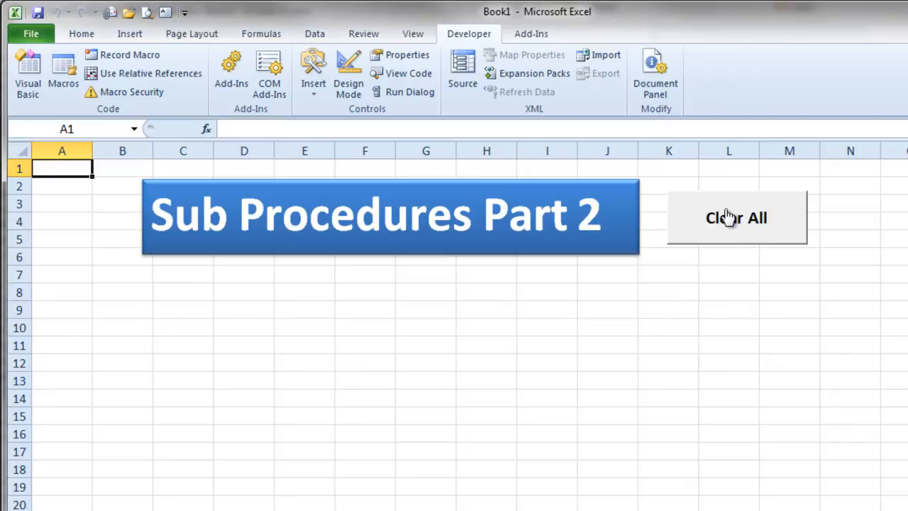
pyautogui.click(28, 71)
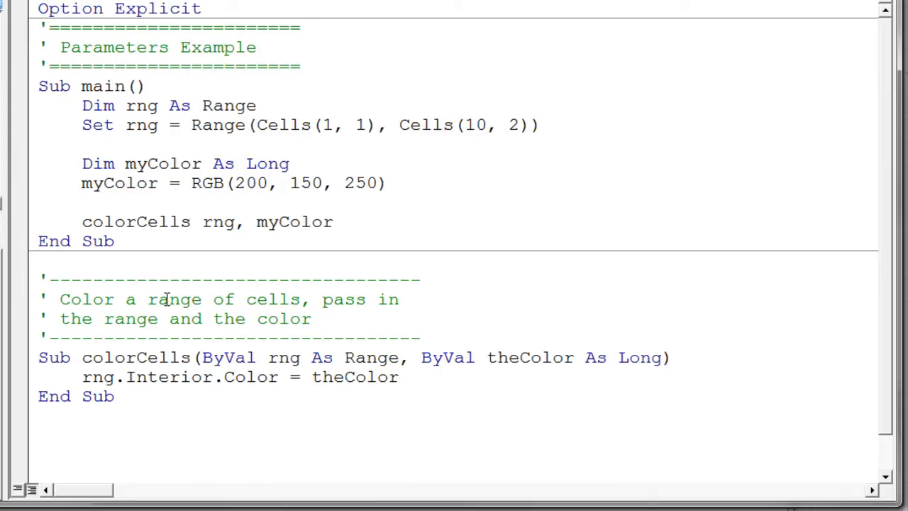
pyautogui.moveTo(201, 221)
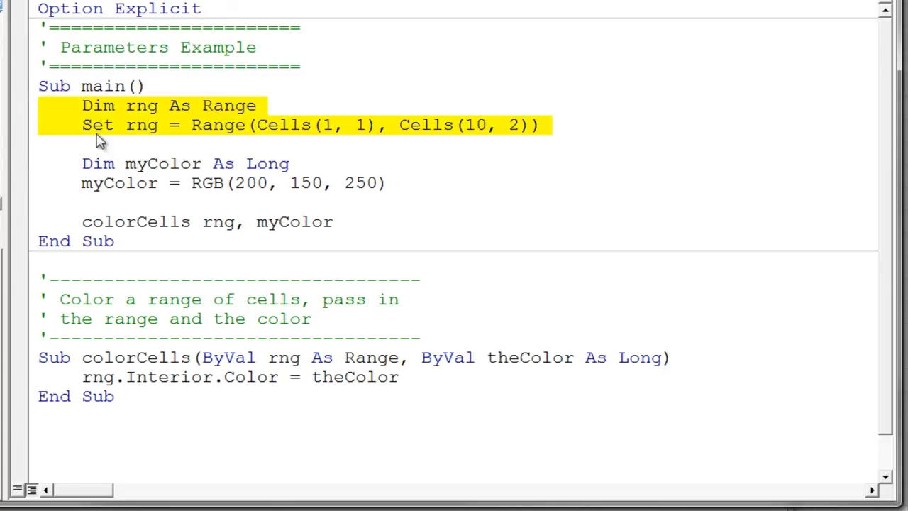
pyautogui.moveTo(371, 130)
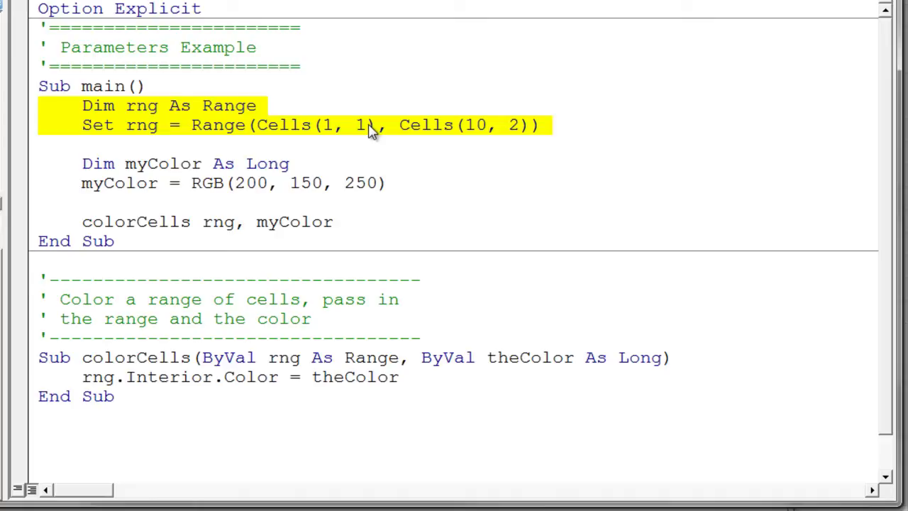
# Step: Step through main, highlighting its range line, until execution pauses on the colorCells call
pyautogui.click(471, 125)
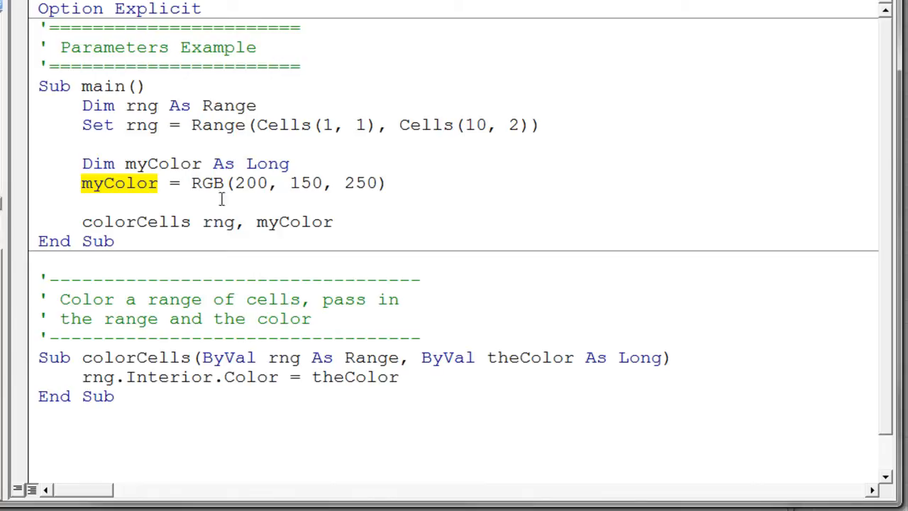
pyautogui.doubleClick(207, 183)
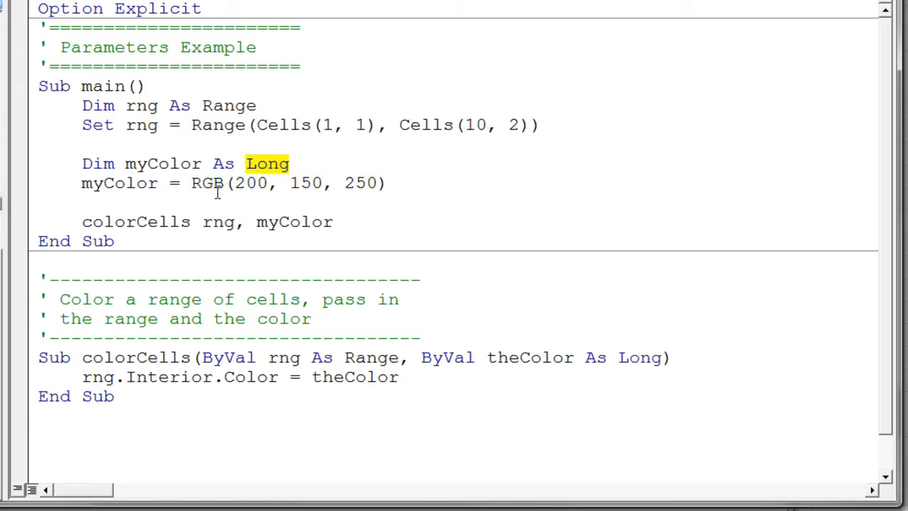
pyautogui.moveTo(270, 170)
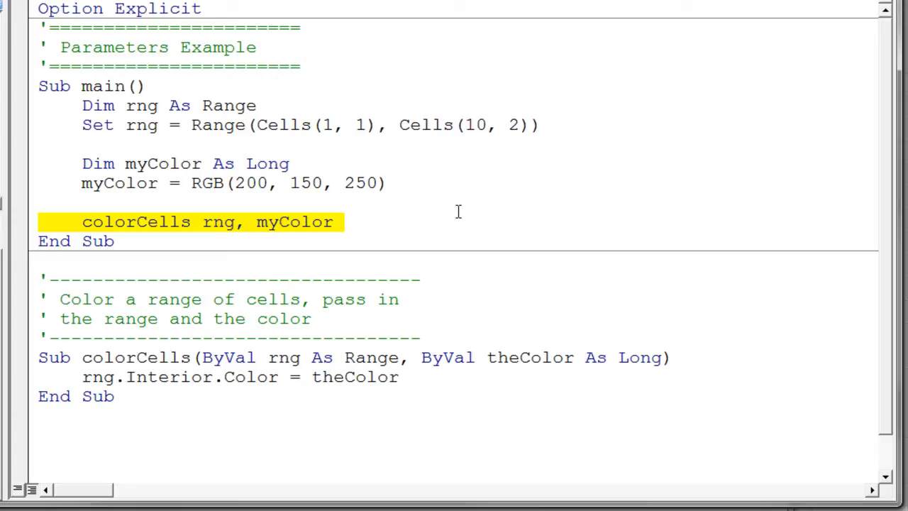
pyautogui.moveTo(61, 357)
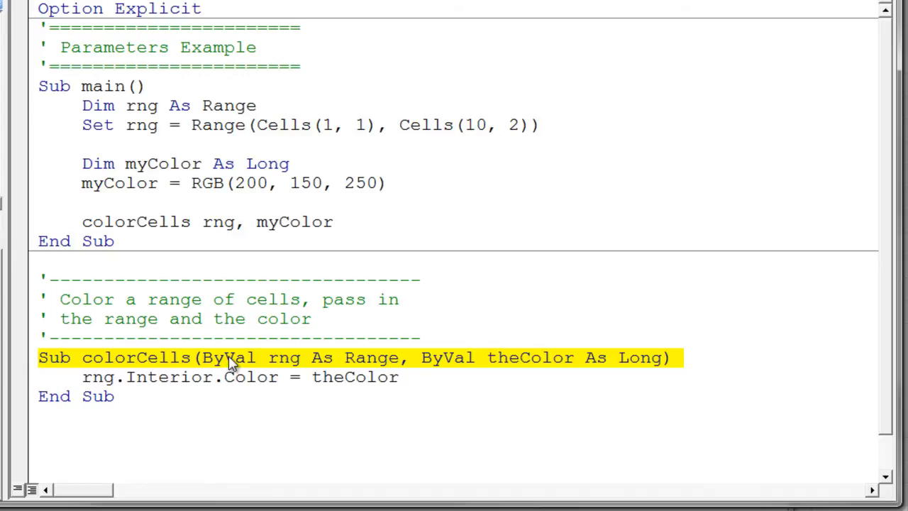
# Step: Match the rng parameter of colorCells to the rng argument in the call and pick out the Long type
pyautogui.doubleClick(284, 358)
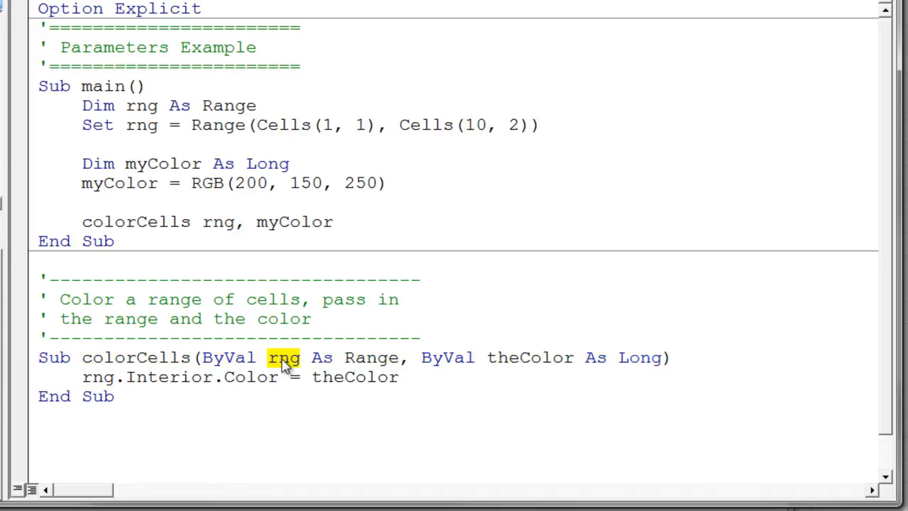
pyautogui.doubleClick(219, 222)
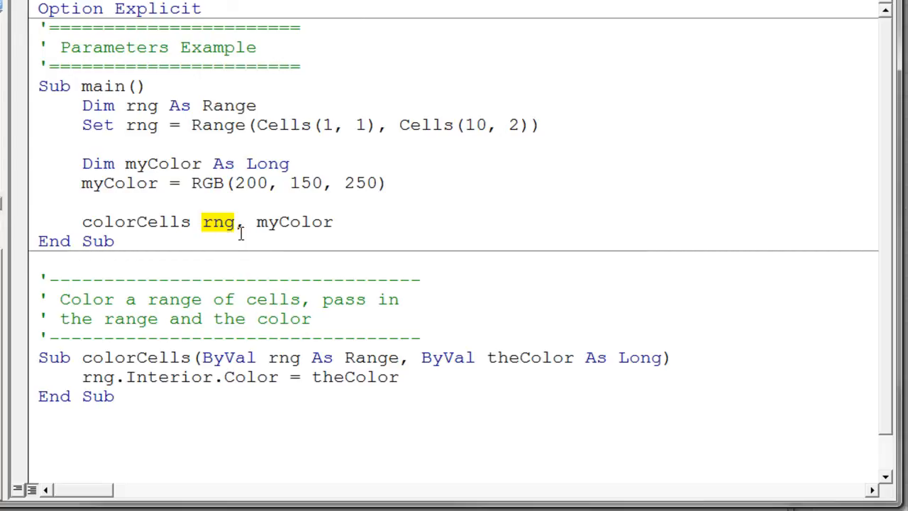
pyautogui.moveTo(281, 338)
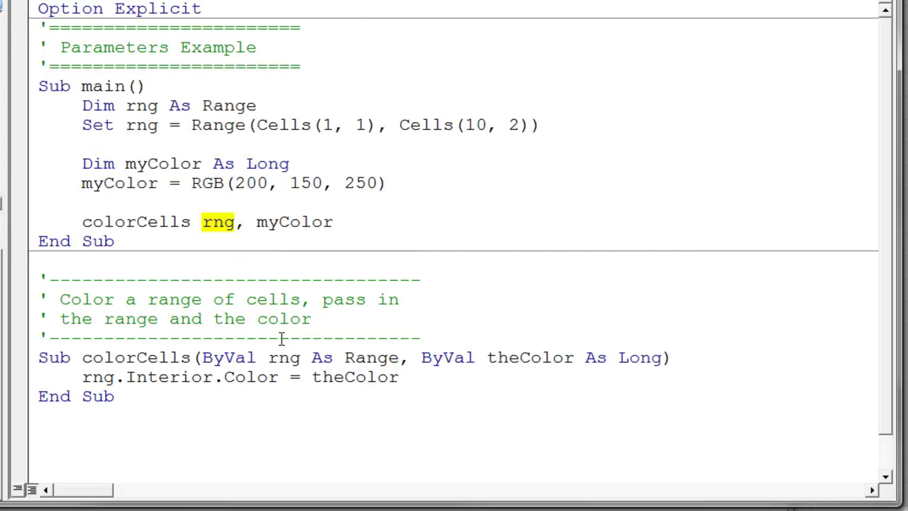
pyautogui.doubleClick(283, 357)
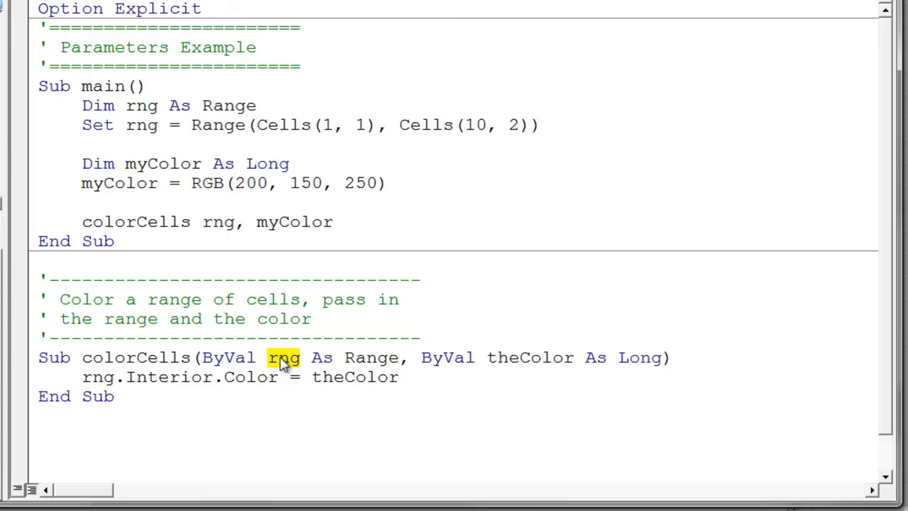
pyautogui.click(539, 357)
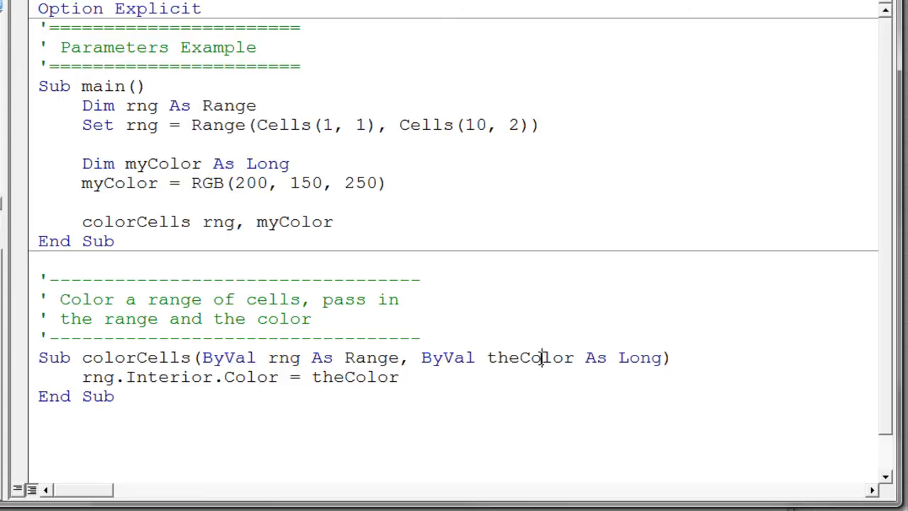
pyautogui.doubleClick(638, 357)
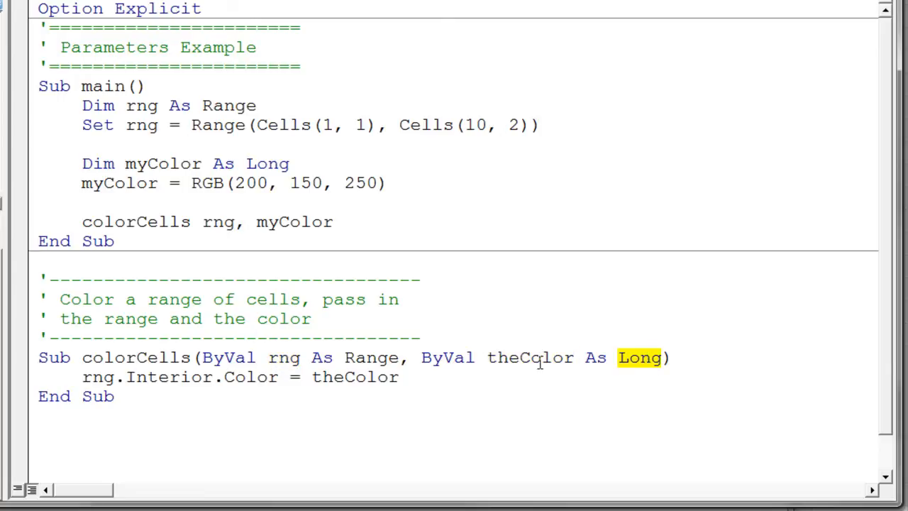
# Step: Match the myColor argument to the theColor parameter and where theColor is applied to the range
pyautogui.click(290, 221)
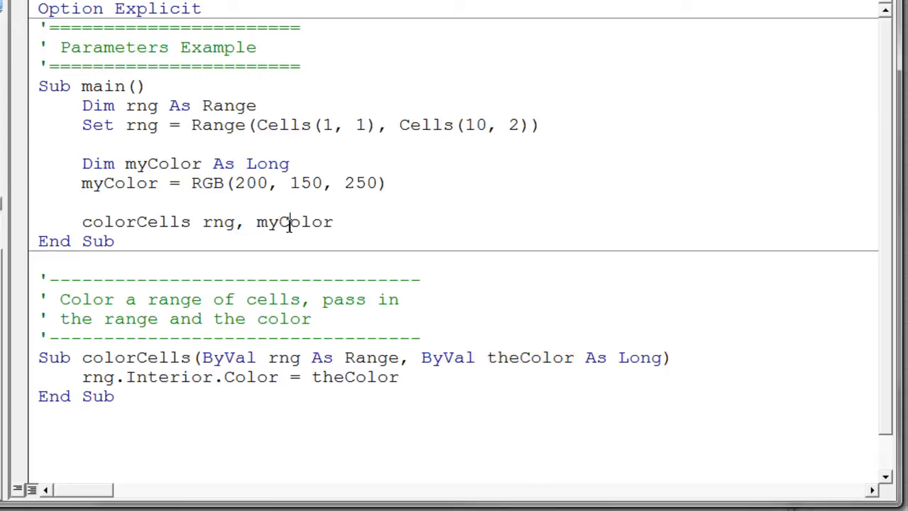
pyautogui.doubleClick(294, 221)
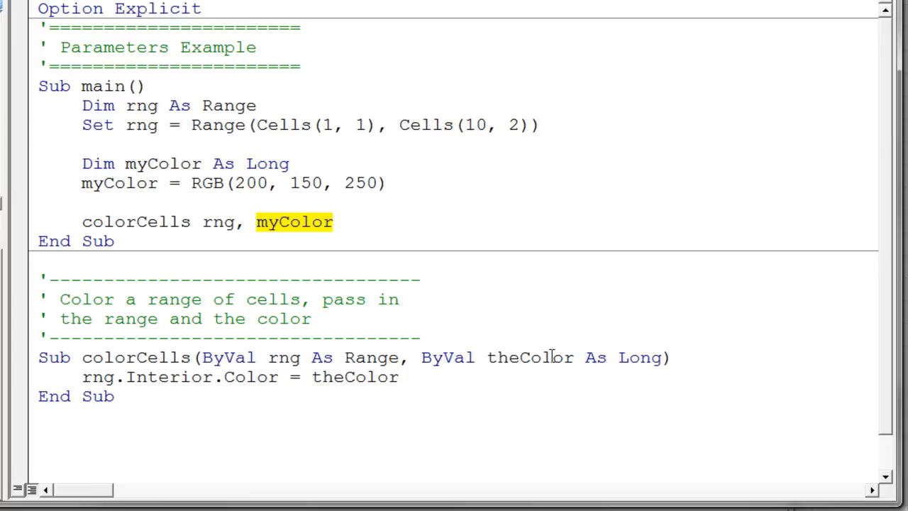
pyautogui.doubleClick(530, 358)
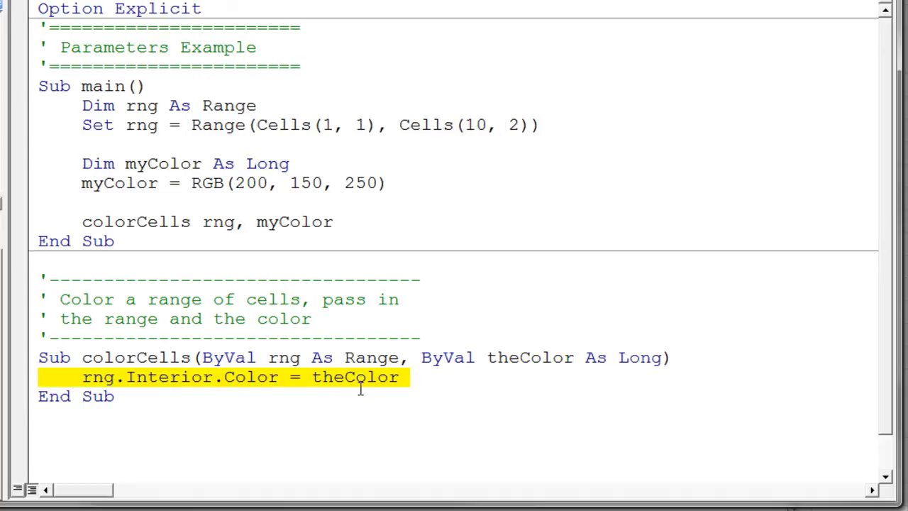
pyautogui.doubleClick(355, 377)
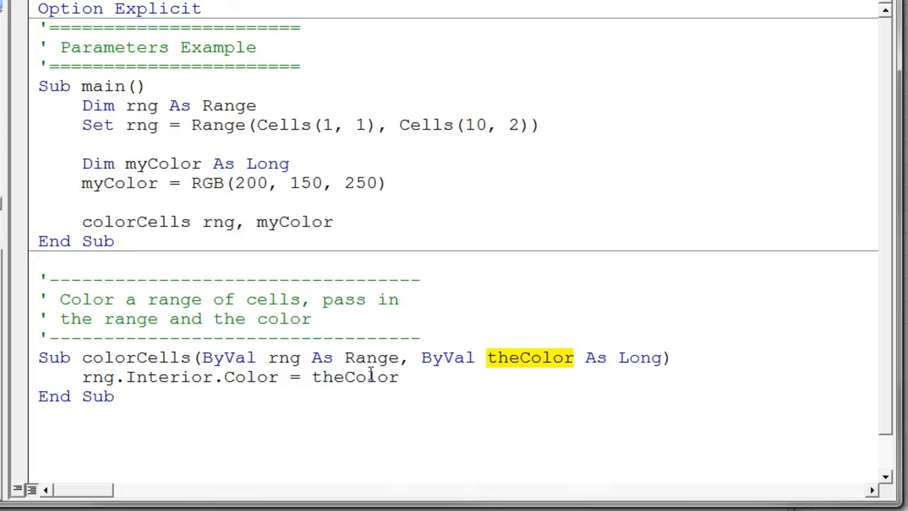
pyautogui.doubleClick(355, 377)
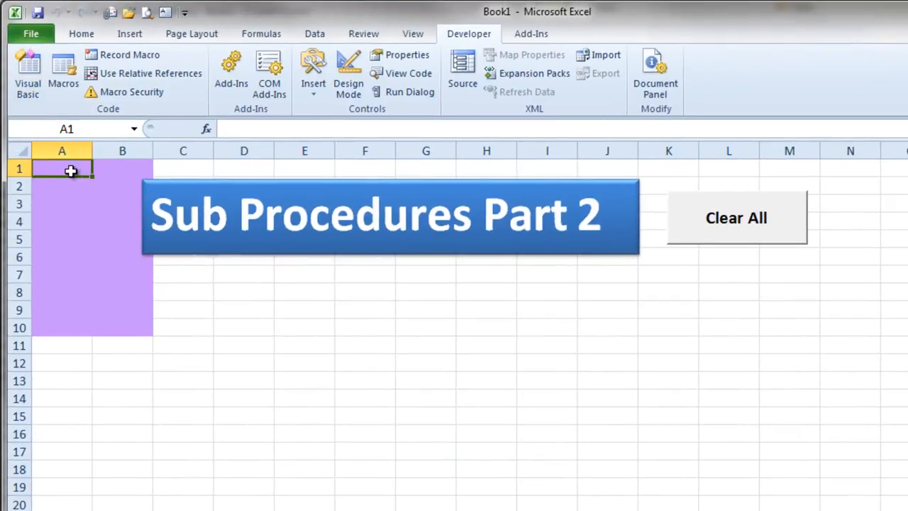
pyautogui.moveTo(293, 312)
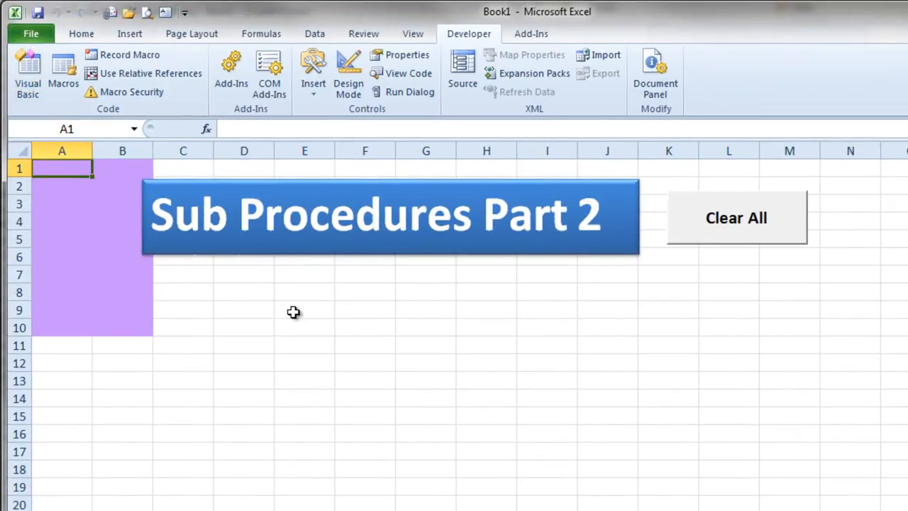
# Step: Switch to the Excel window to see the purple fill in A1:B10
pyautogui.click(735, 217)
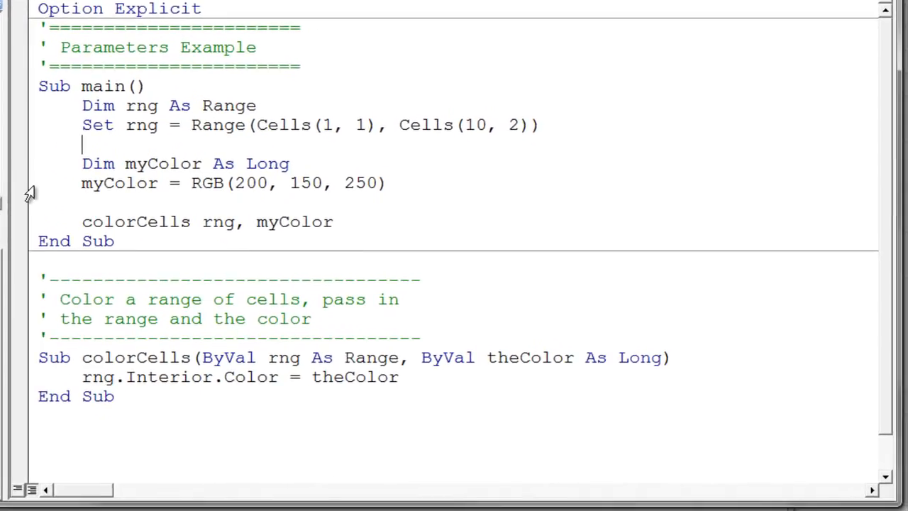
pyautogui.moveTo(339, 357)
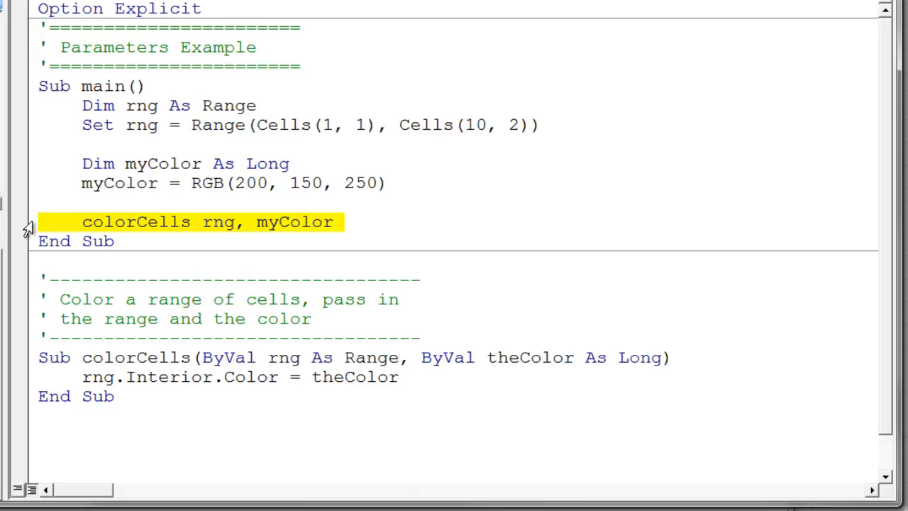
pyautogui.moveTo(56, 380)
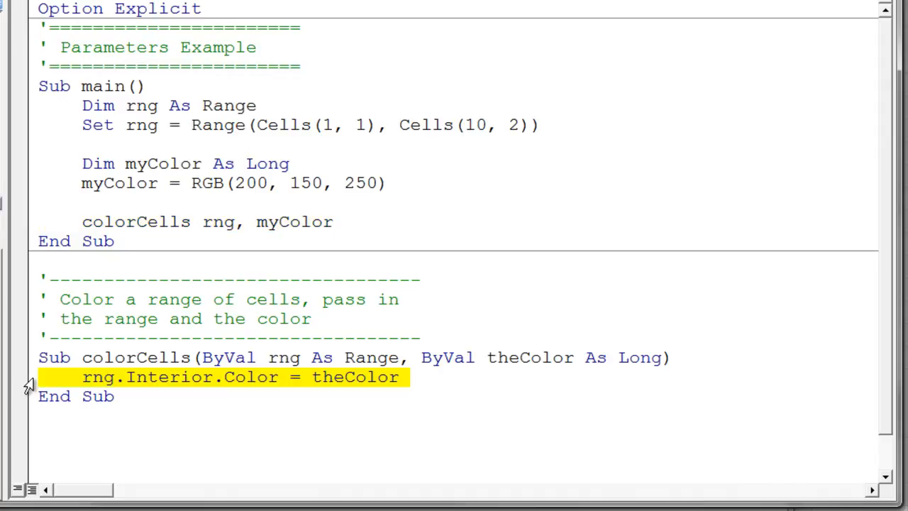
pyautogui.moveTo(368, 388)
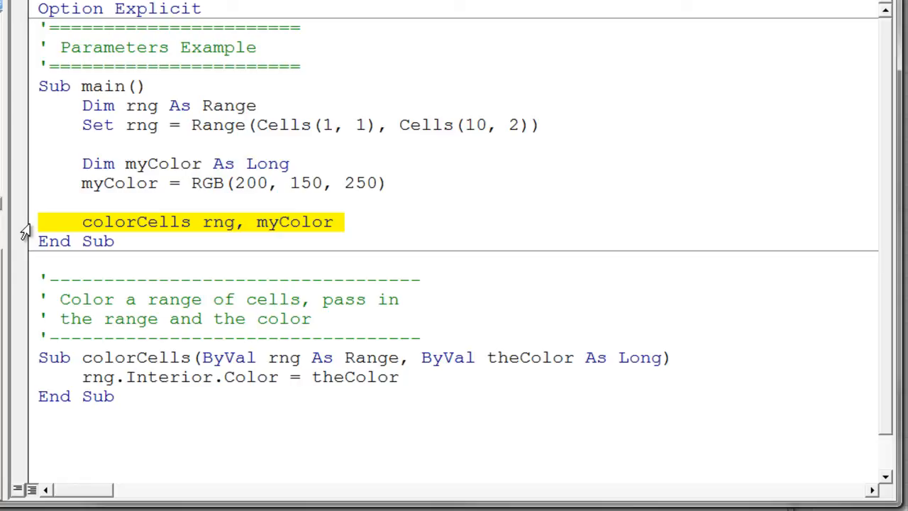
pyautogui.moveTo(51, 132)
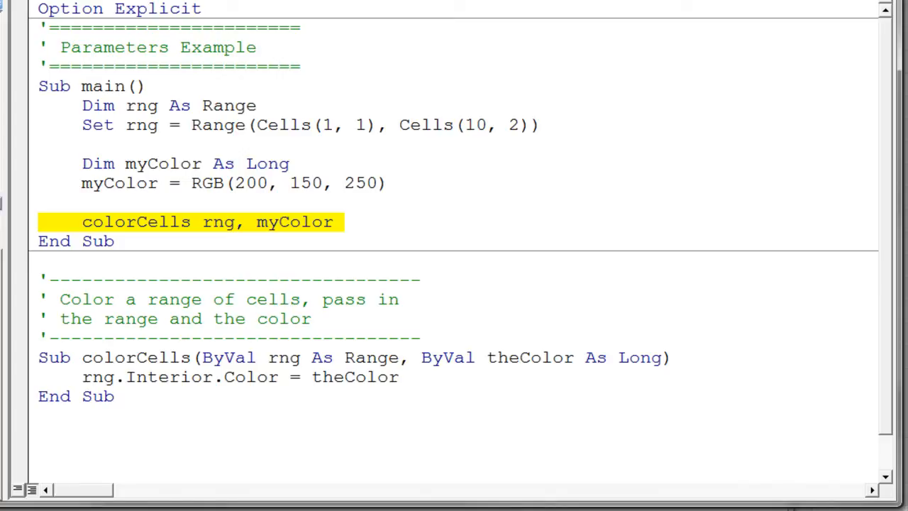
# Step: After stepping through main into colorCells, pick out ByVal and rng in its signature
pyautogui.doubleClick(227, 357)
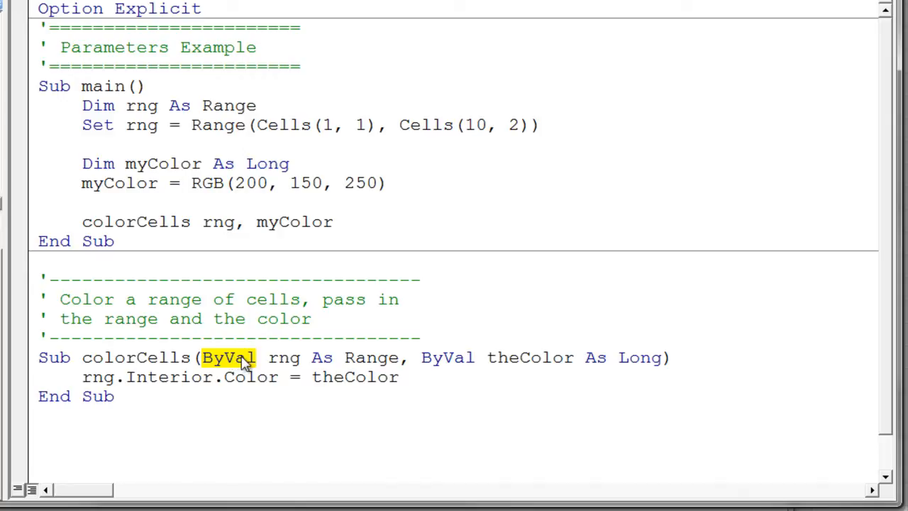
pyautogui.doubleClick(284, 358)
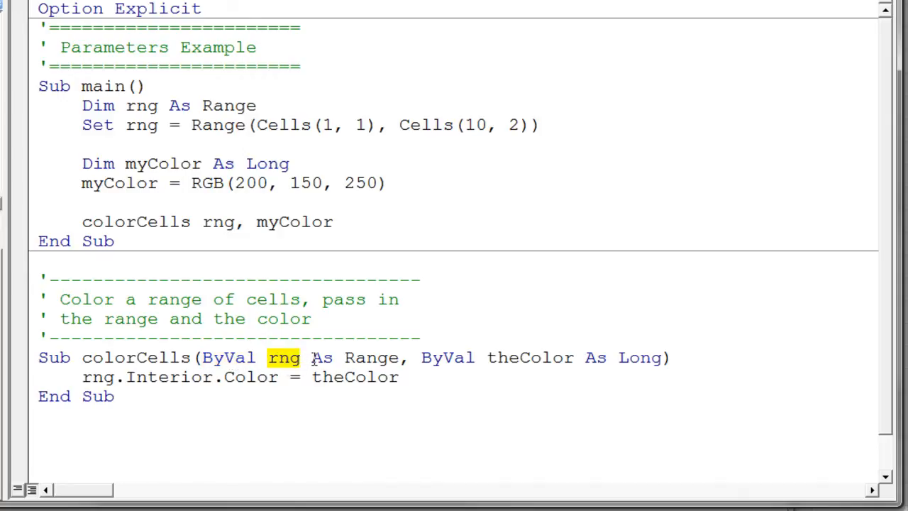